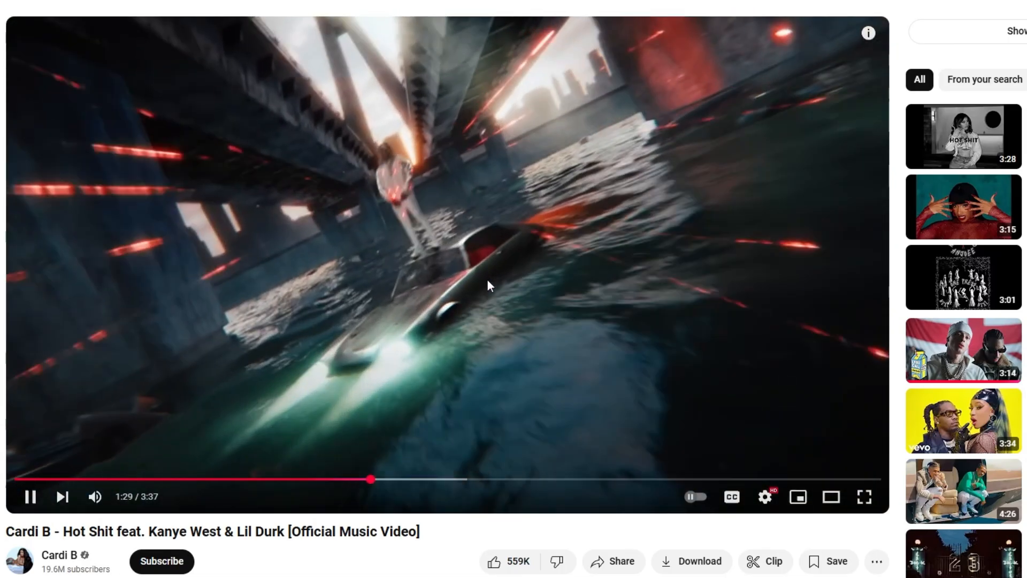
mouse_move(387, 204)
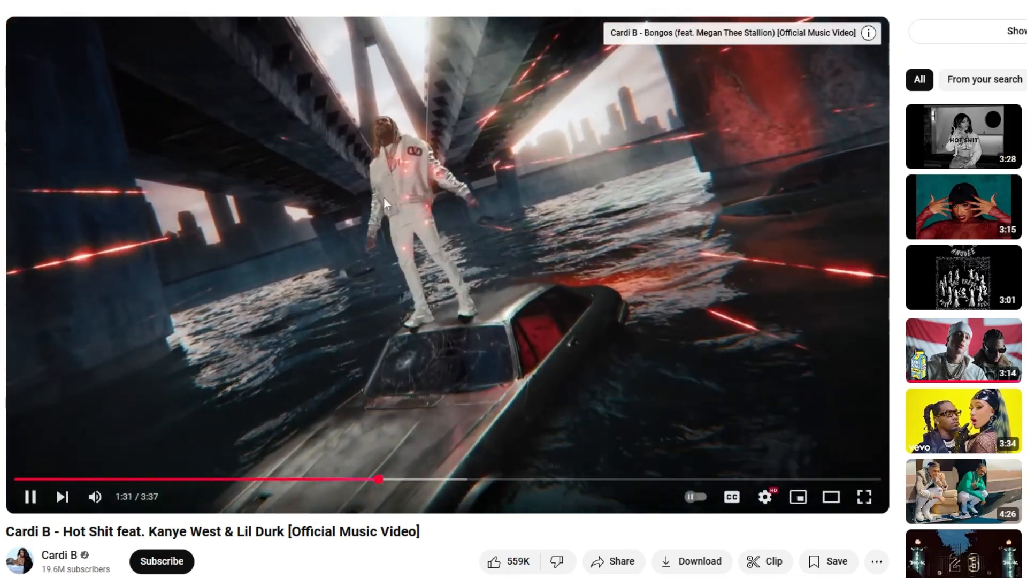
mouse_move(423, 341)
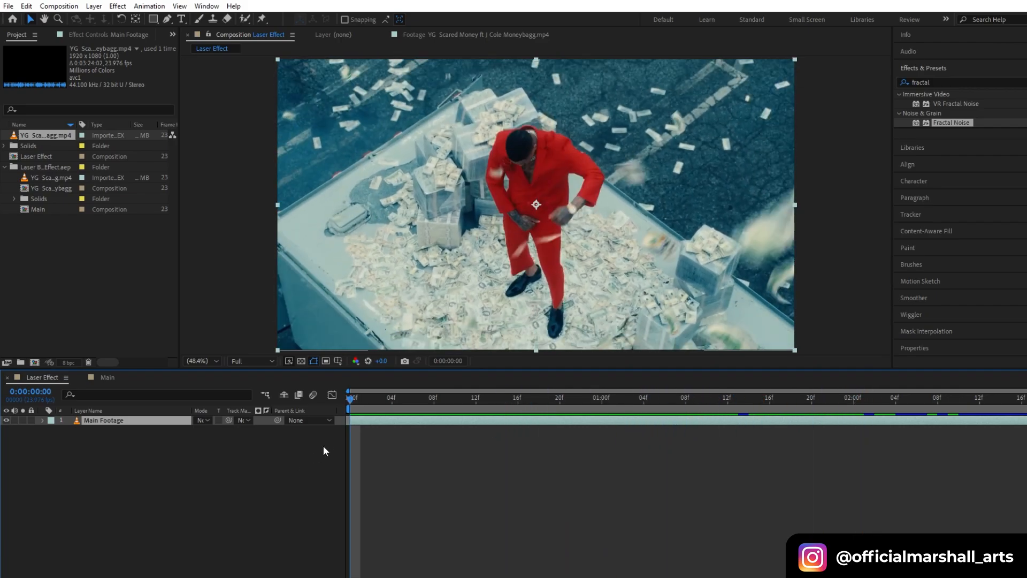
Step: Create a new solid named 'Laser Beam' above the footage and search for the Beam effect
right_click(324, 450)
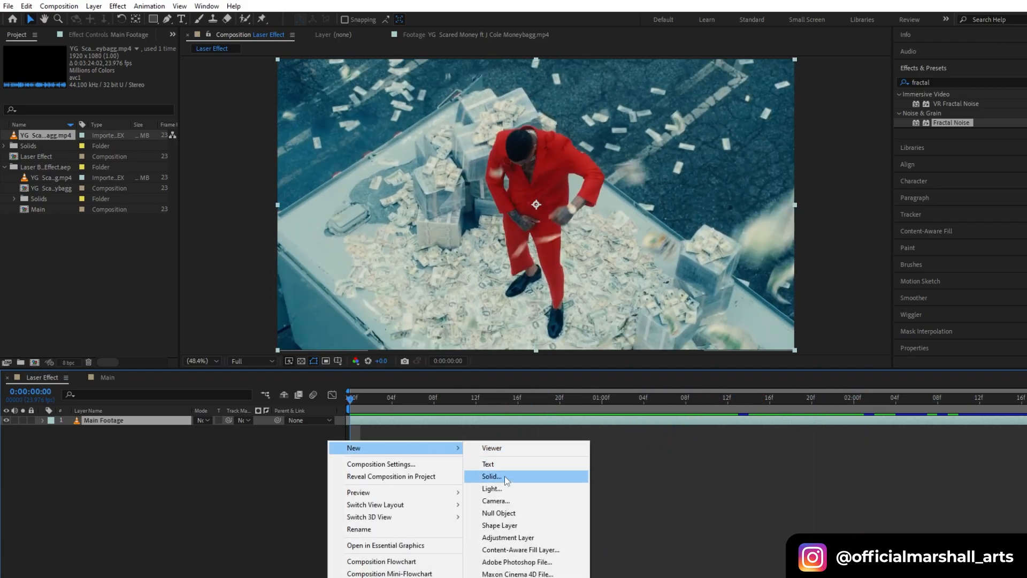
click(492, 476)
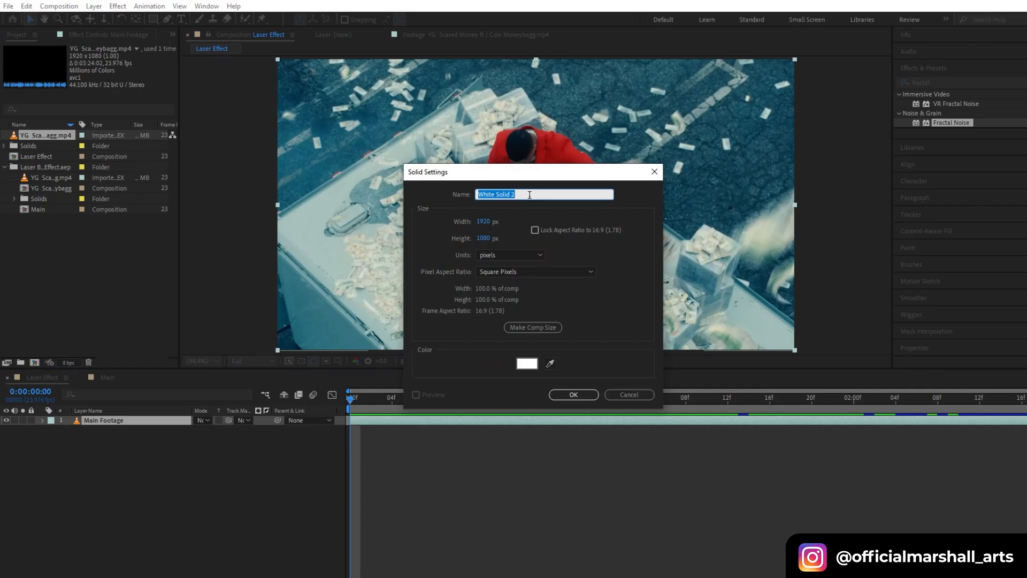
text(Laser Be)
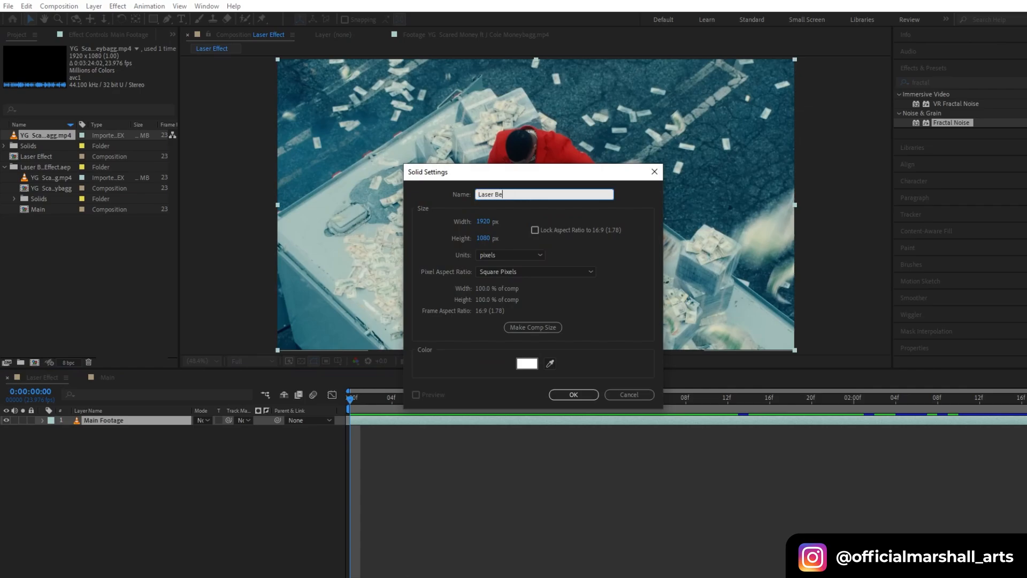
click(574, 394)
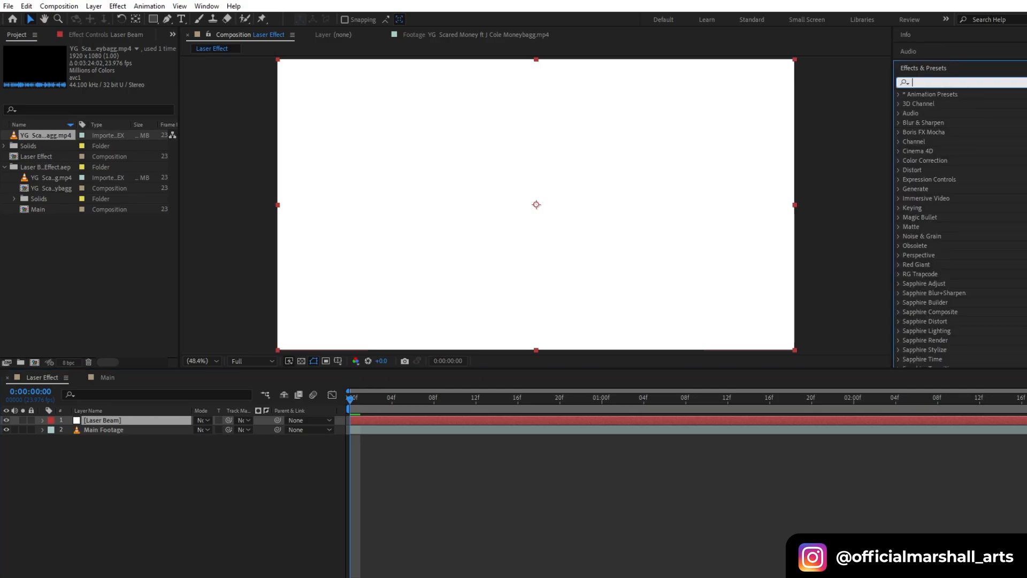
text(beam)
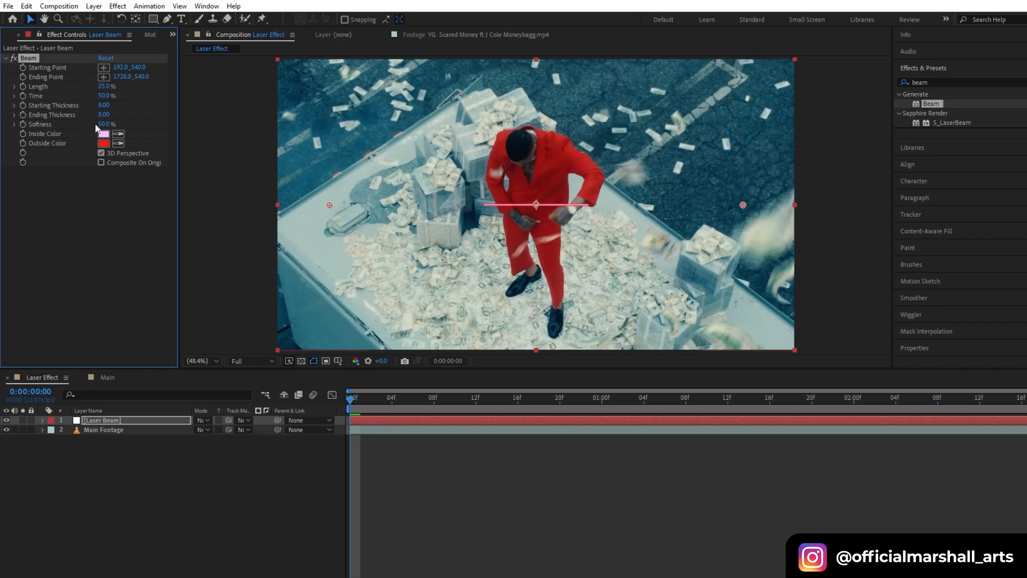
Step: Apply Beam with Length 100%, Softness 50%, blue colours, start off the upper left and end at the man
click(104, 134)
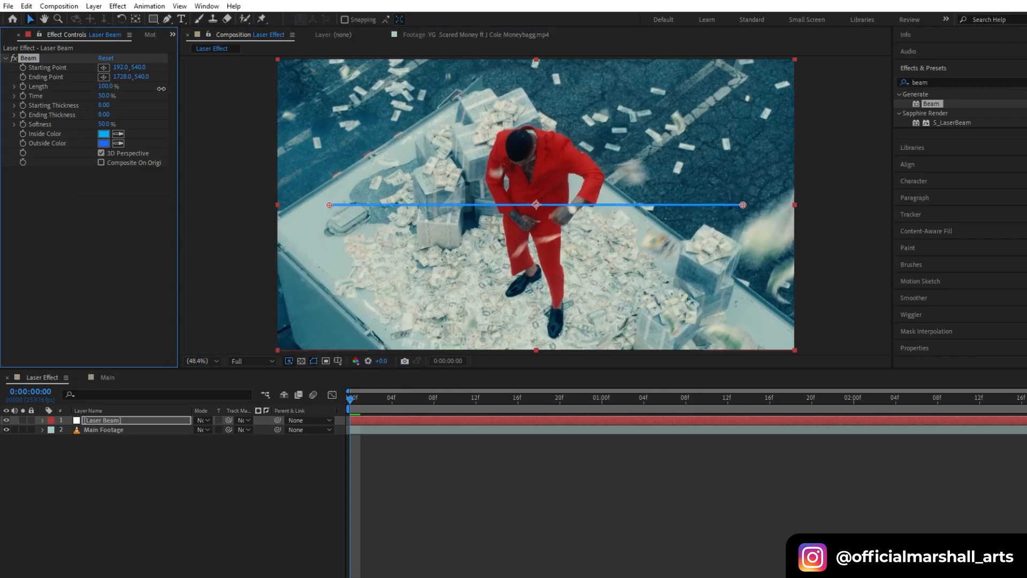
drag(330, 204, 278, 166)
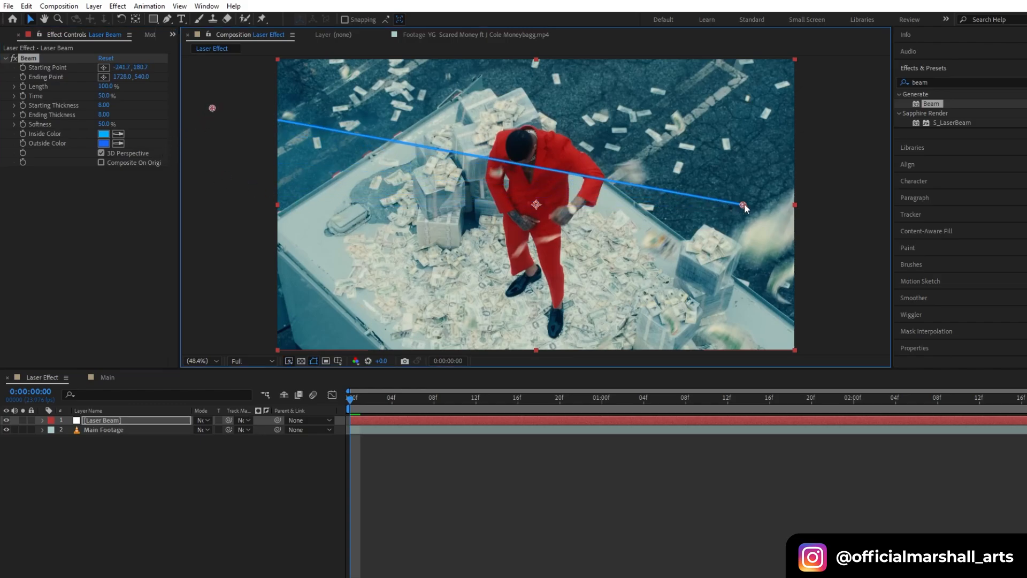
drag(742, 206, 516, 176)
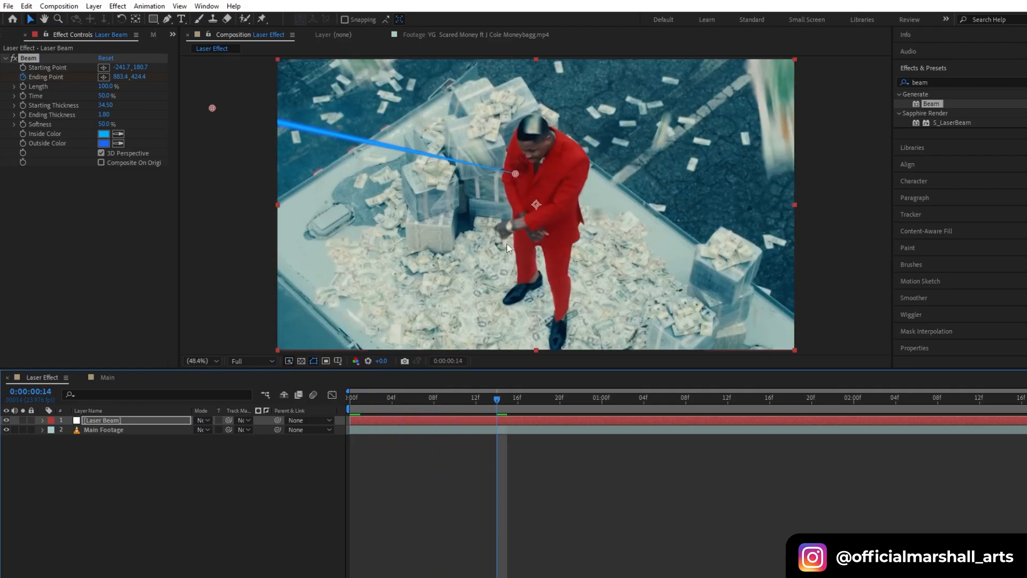
Step: Keyframe the beam's Ending Point across several frames so it stays on the man's chest
drag(515, 173, 518, 159)
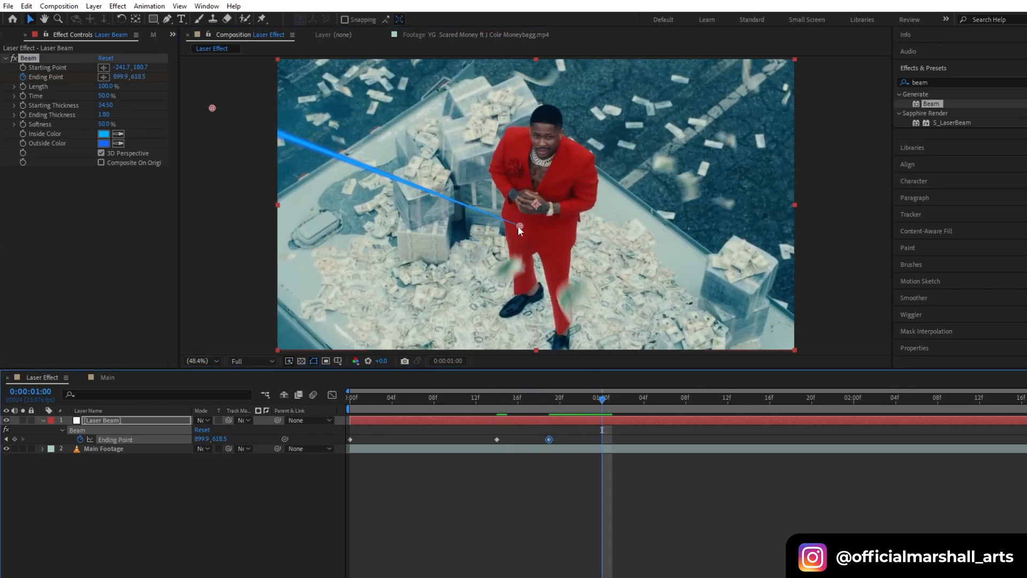
drag(520, 227, 568, 158)
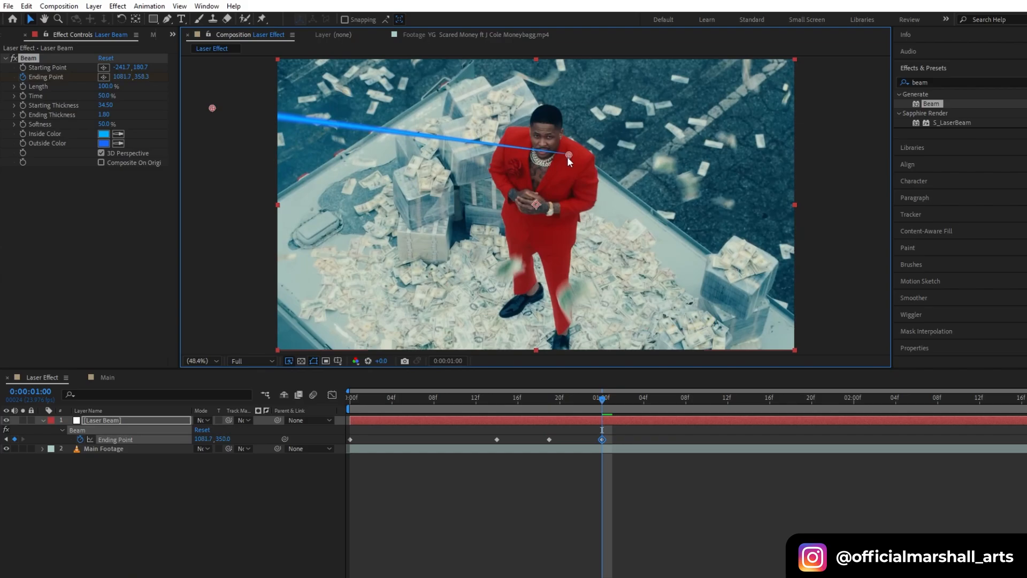
click(695, 398)
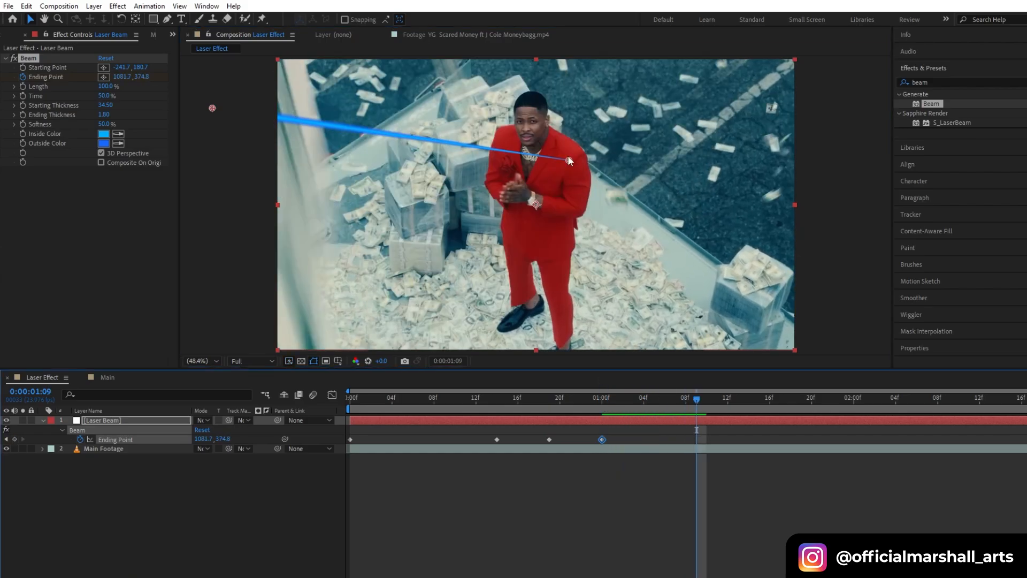
drag(564, 160, 484, 178)
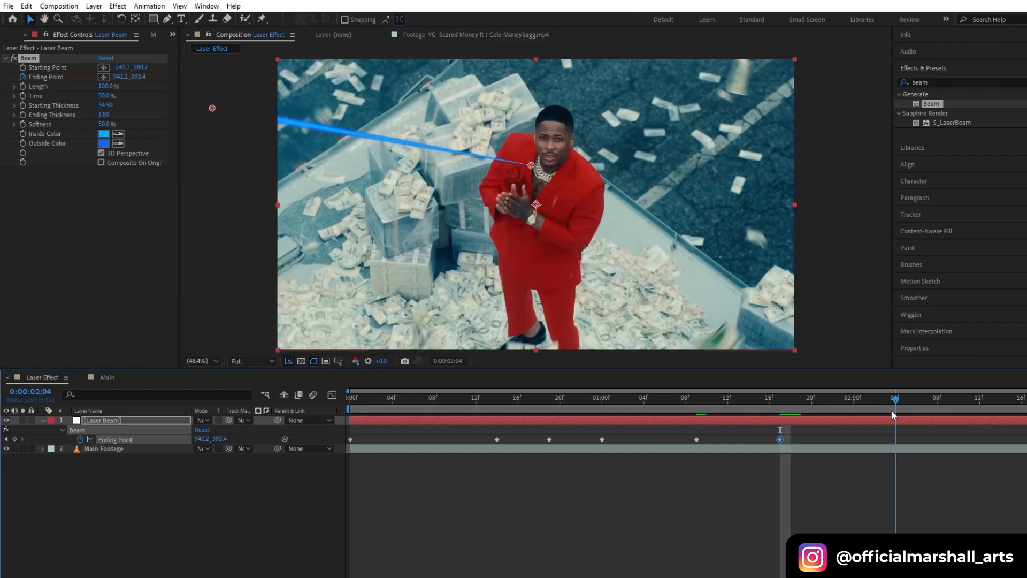
drag(531, 164, 509, 176)
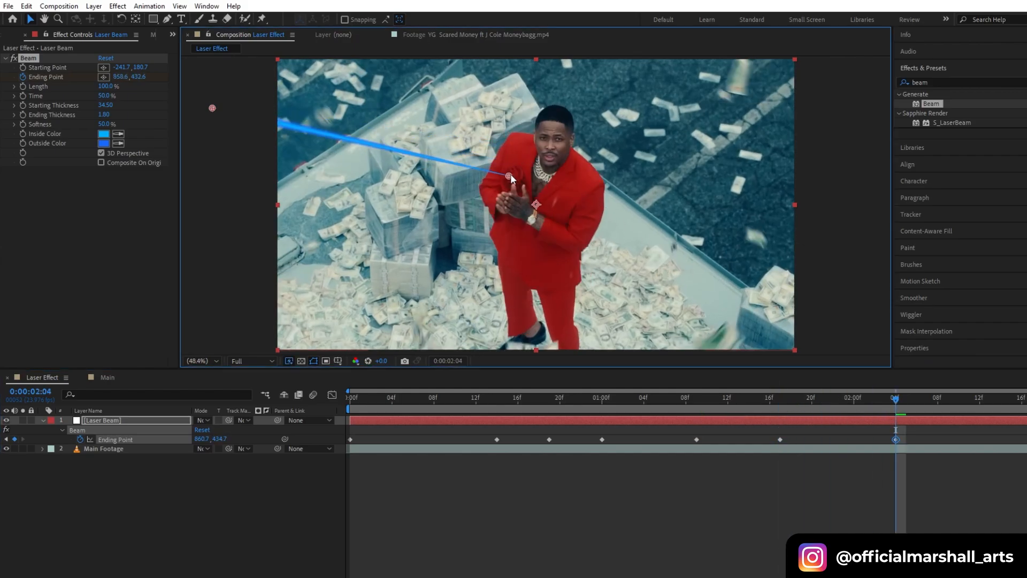
click(990, 399)
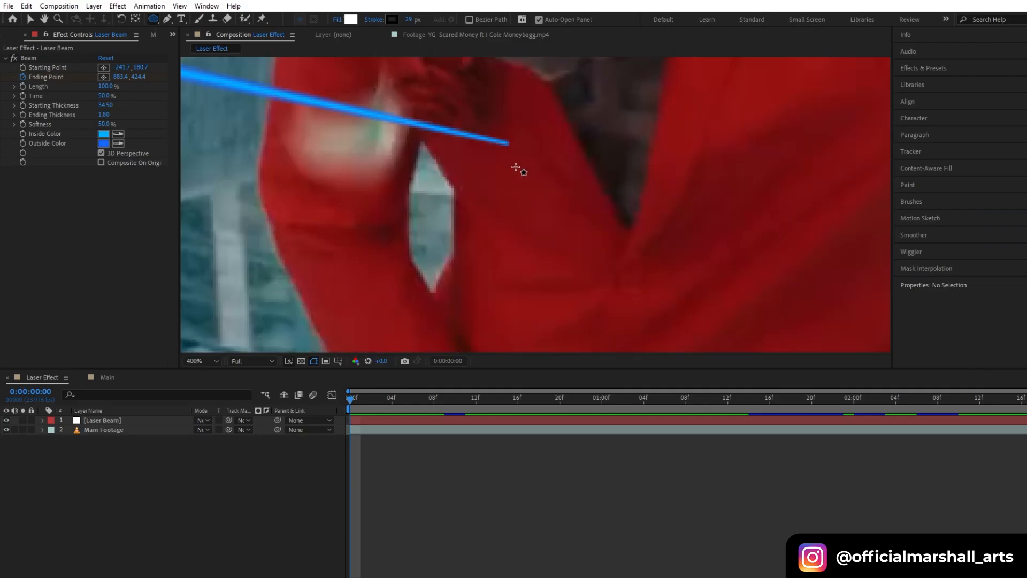
Step: Draw a circle at the beam's tip with a blue fill and 0 px stroke, then search for Gaussian Blur
drag(507, 142, 507, 141)
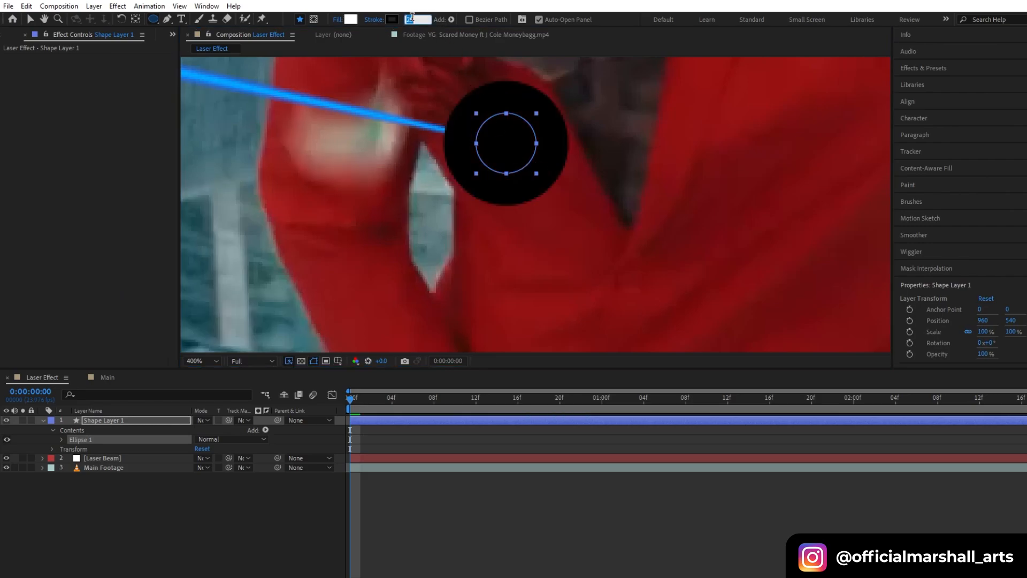
click(350, 19)
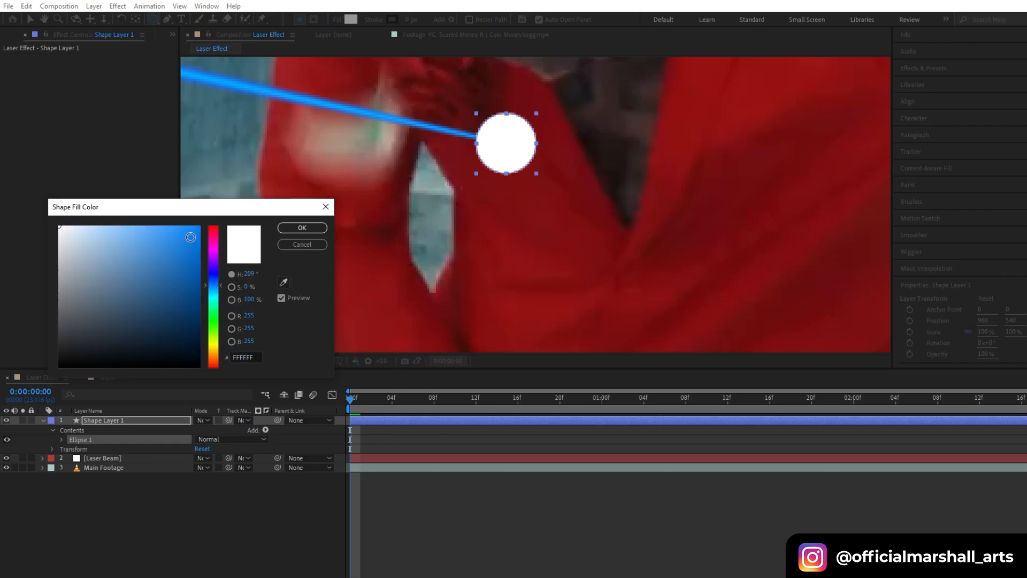
click(301, 227)
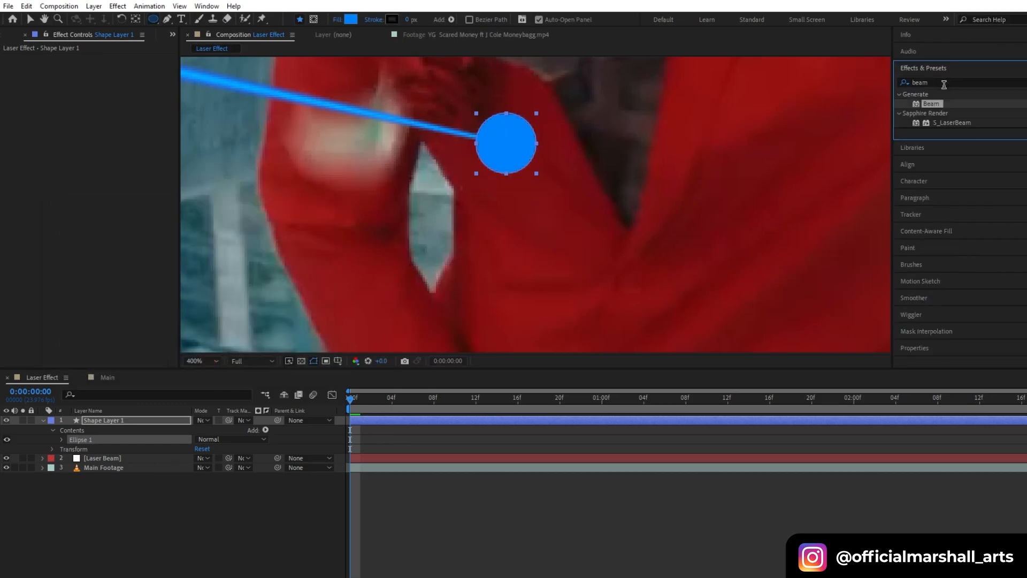
text(ga)
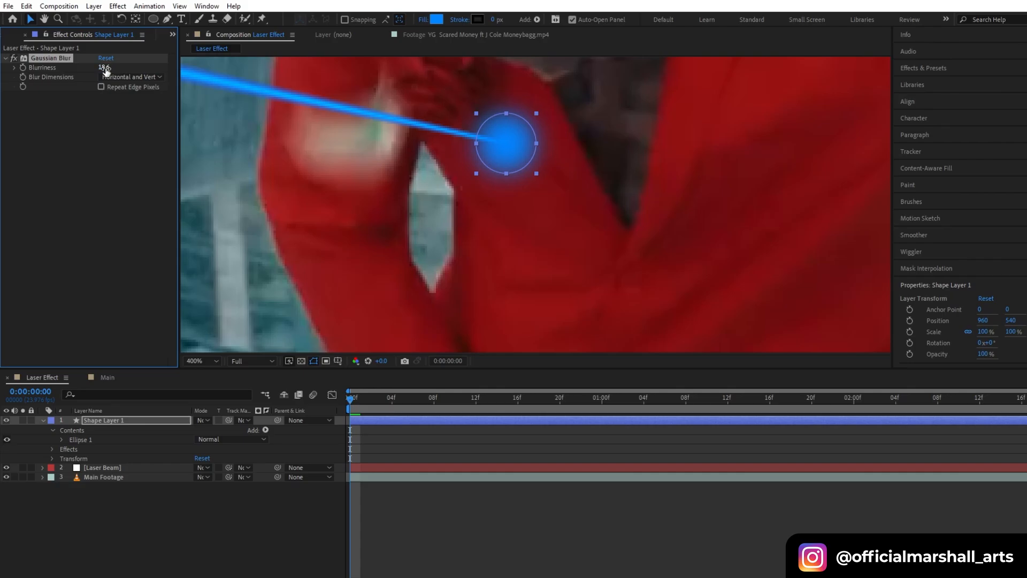
Step: Blur the circle to Blurriness 22.1, scale it to 80% and set its blending mode to Add
drag(104, 68, 124, 68)
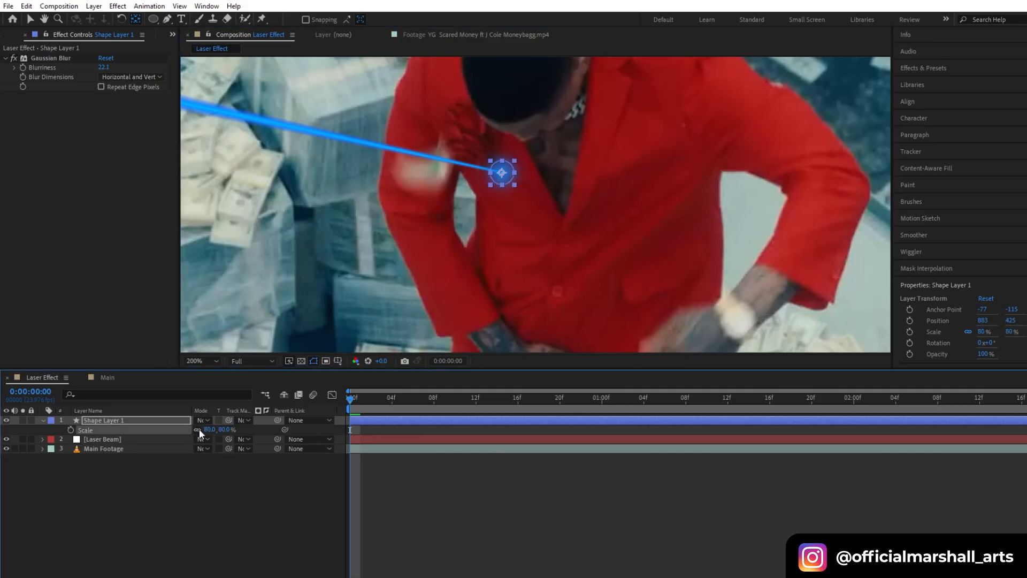
click(201, 419)
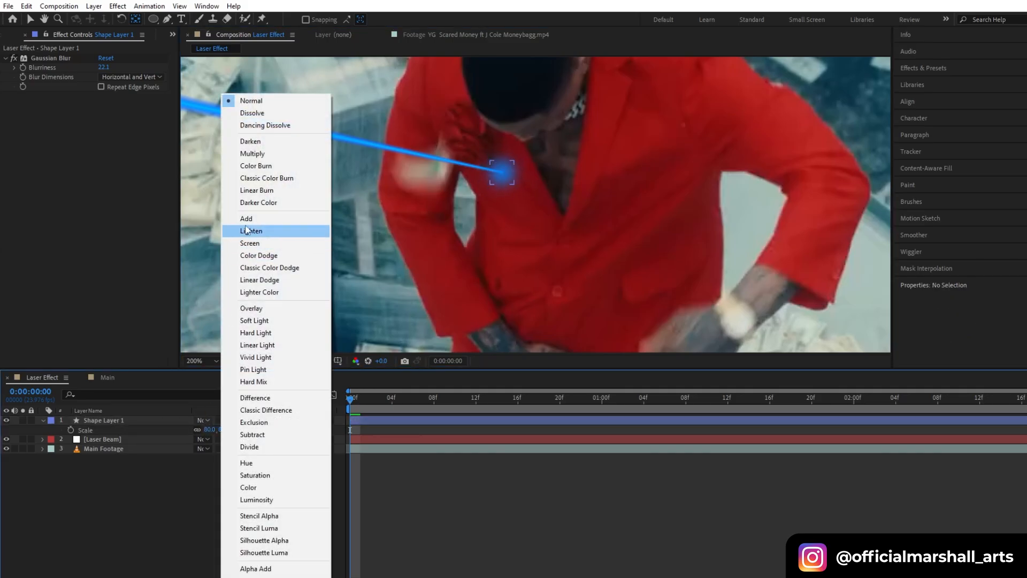
click(245, 219)
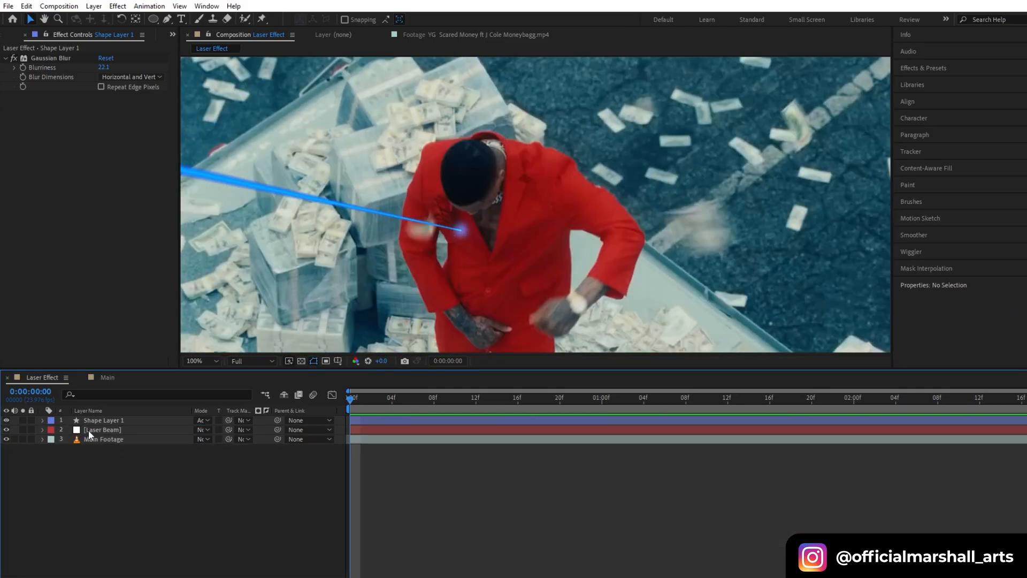
click(100, 430)
text(g)
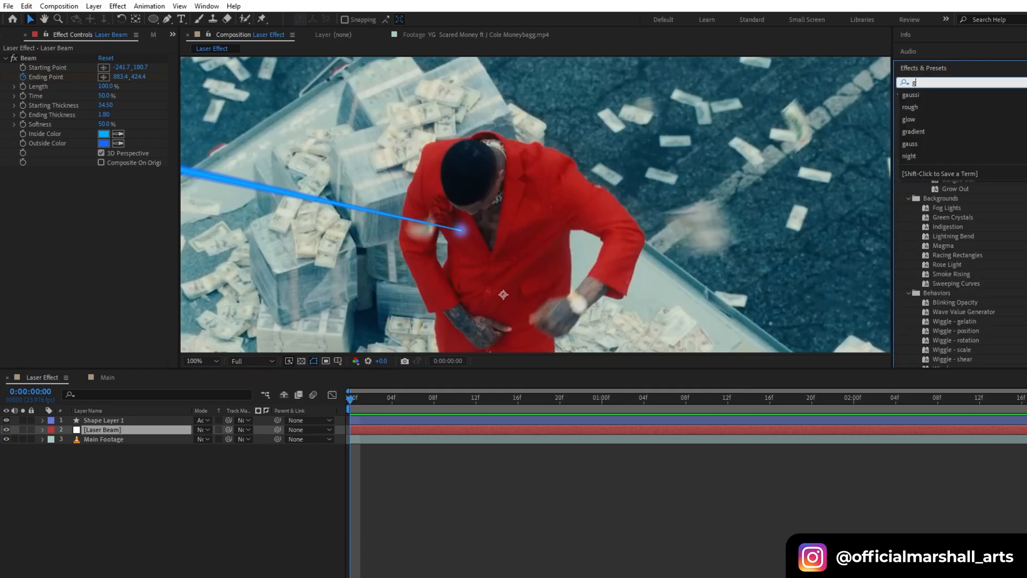
Step: Apply a Glow effect to the Laser Beam and set its Outside Color to green
text(low)
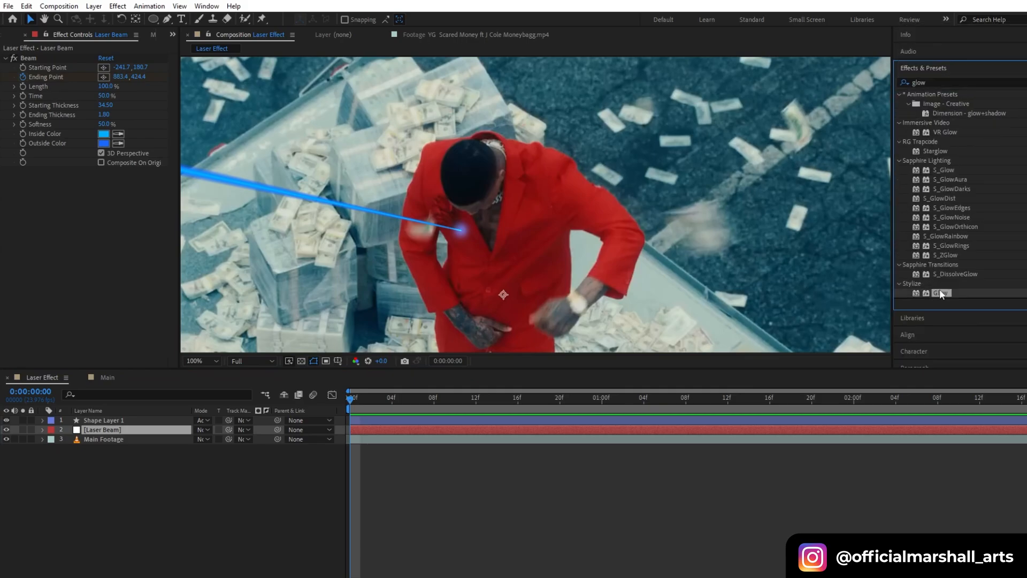
double_click(941, 292)
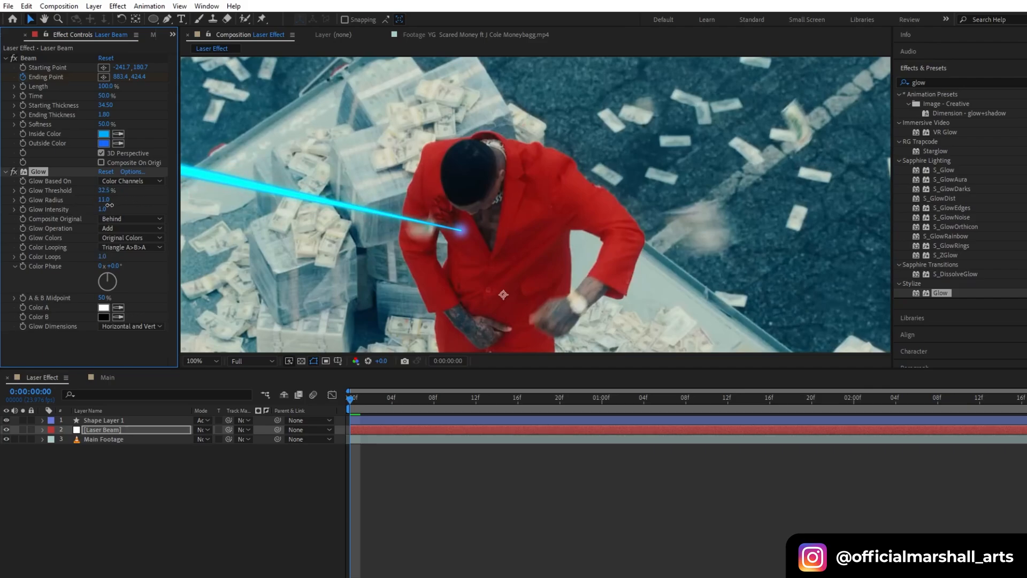
click(104, 144)
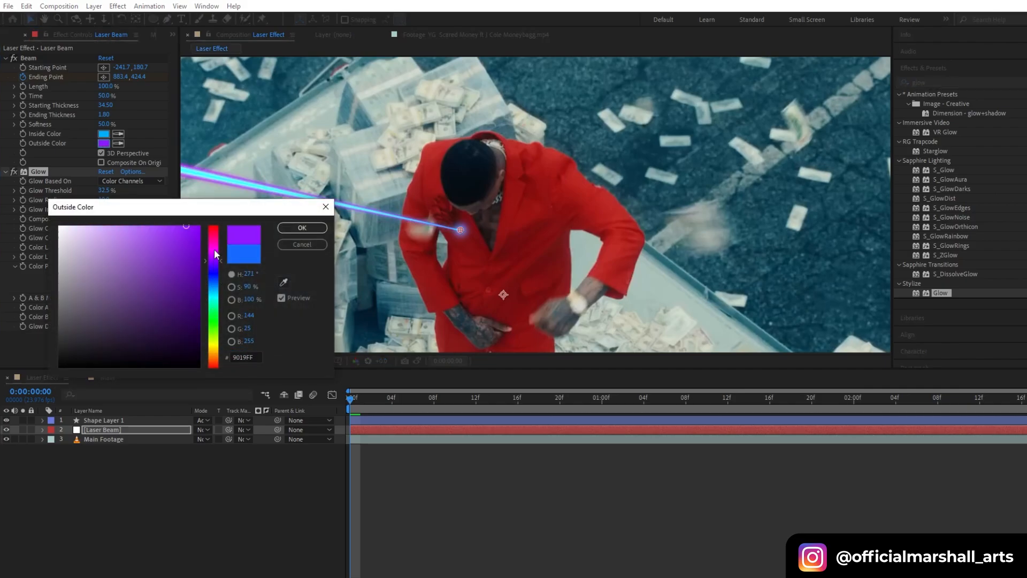
drag(214, 254, 214, 287)
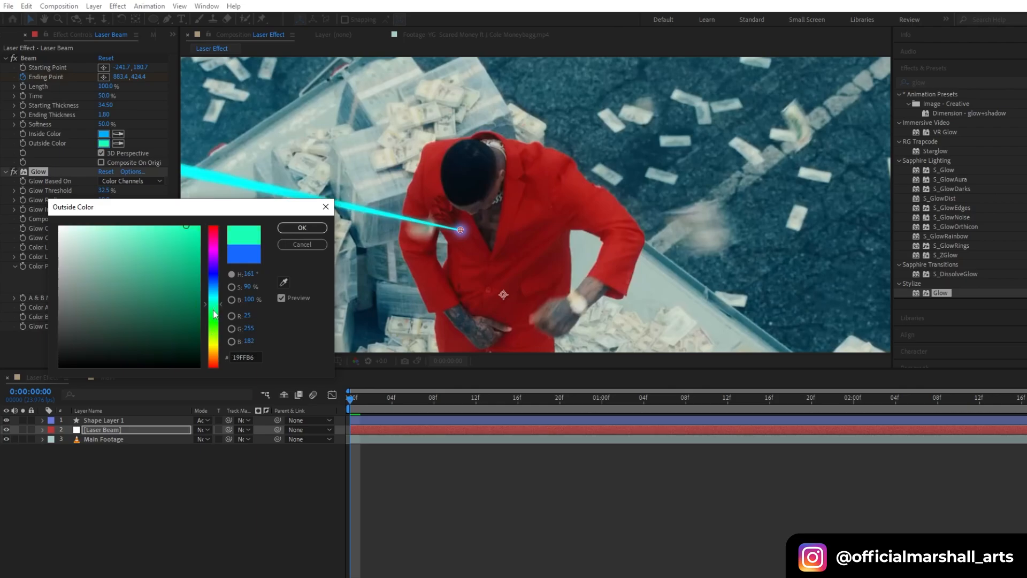
click(302, 226)
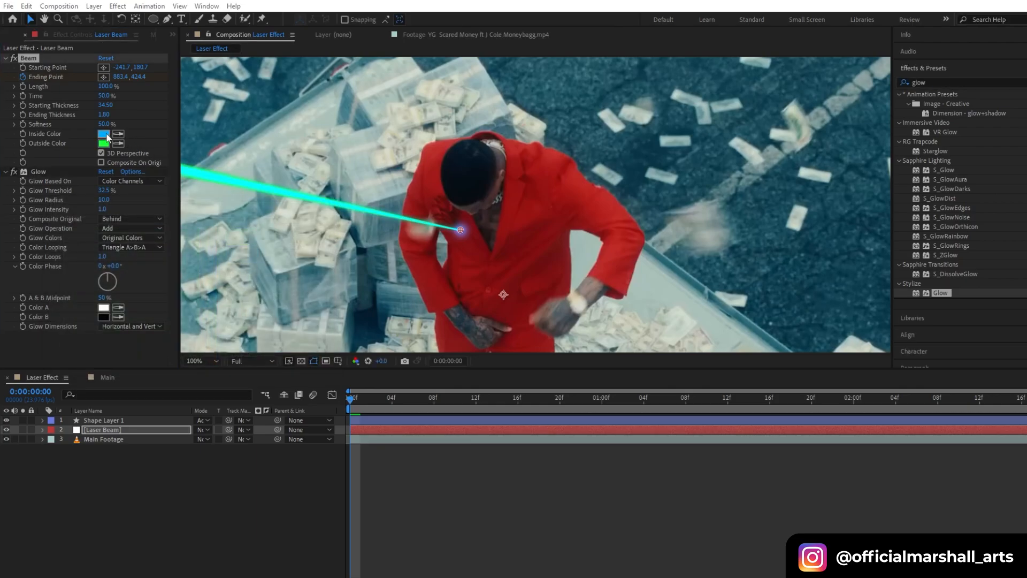
Step: Set the beam's Inside Color to green and select the dot shape layer at its tip
click(103, 134)
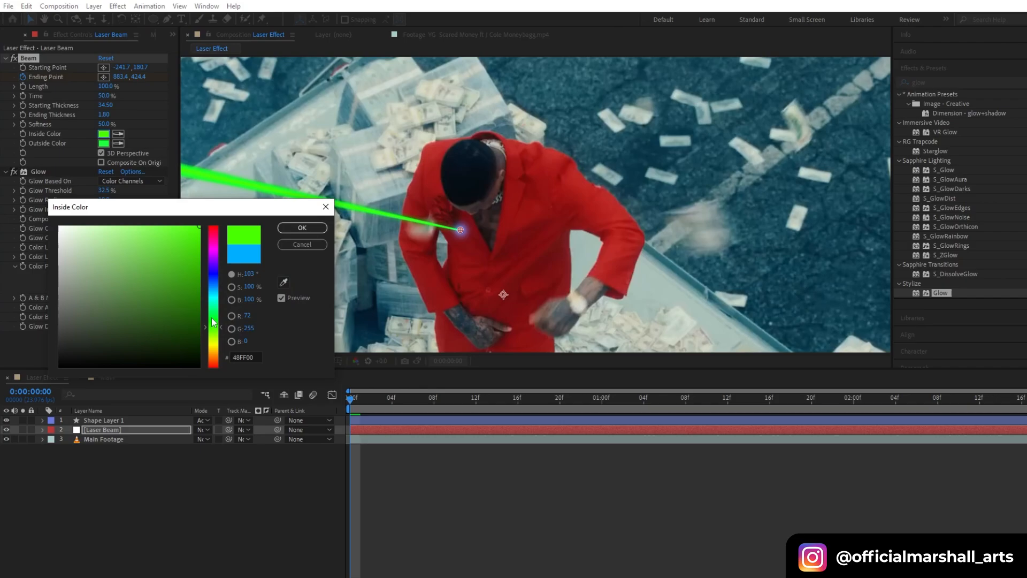
click(301, 227)
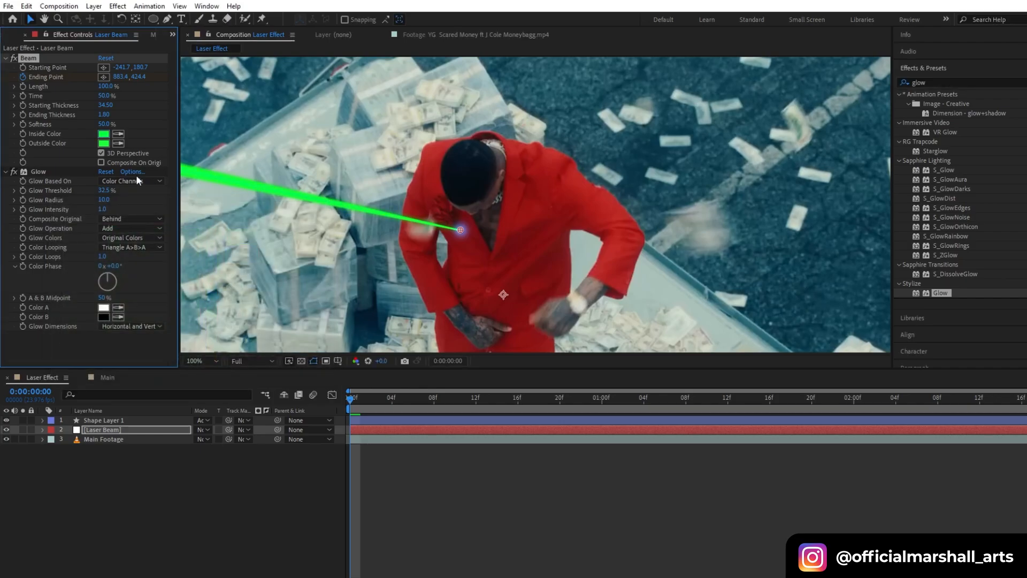
click(105, 419)
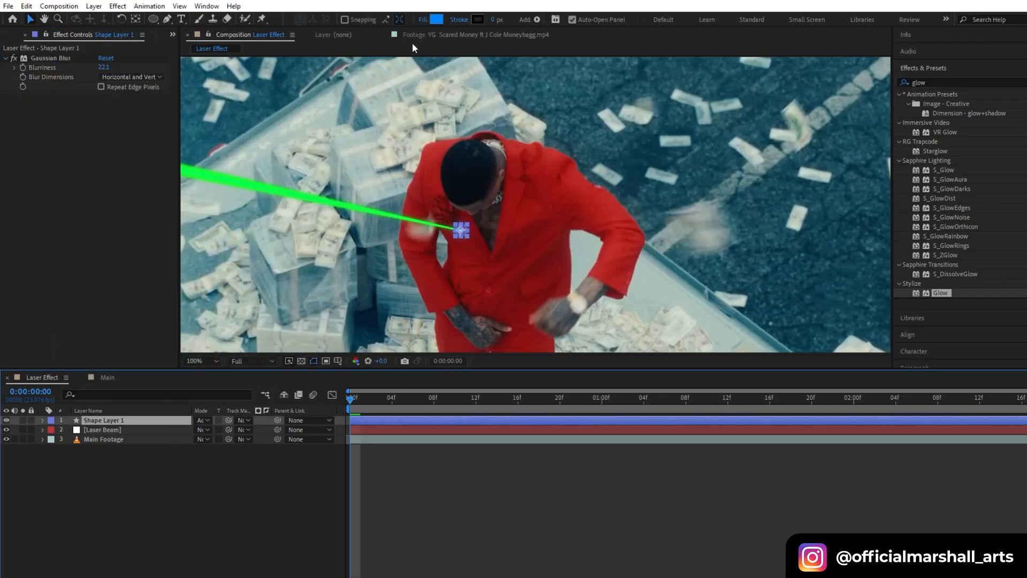
Step: Change Shape Layer 1's fill to green (78FF00)
click(435, 17)
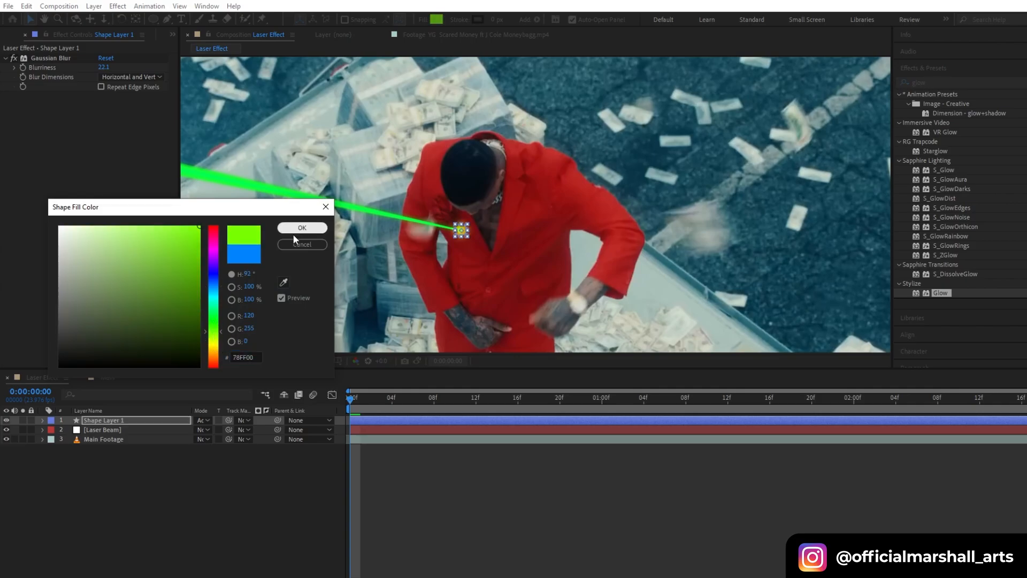
click(302, 226)
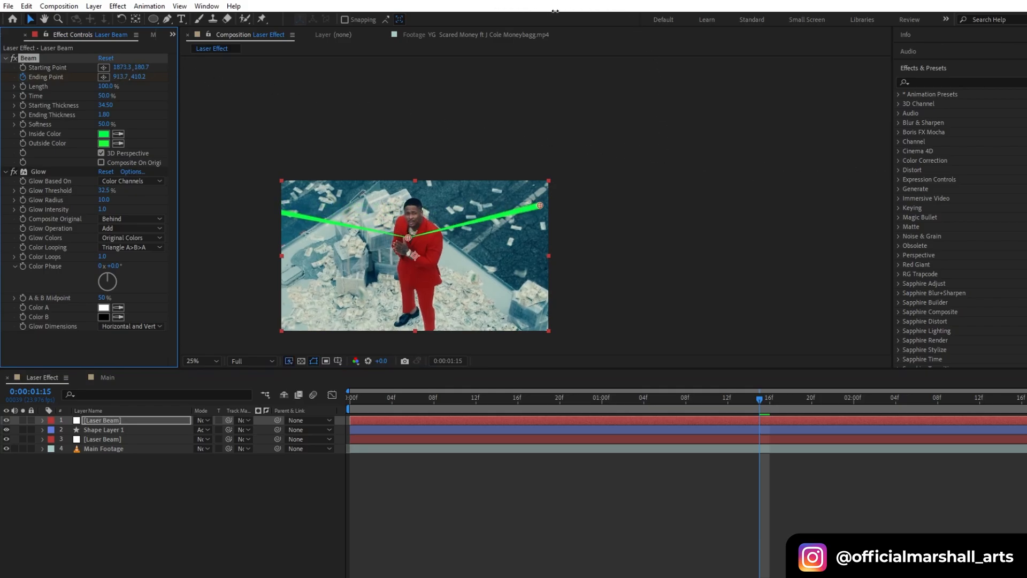
Step: Move the duplicated beam's start to the other side and keyframe its Ending Point over time to follow the man
drag(538, 206, 549, 146)
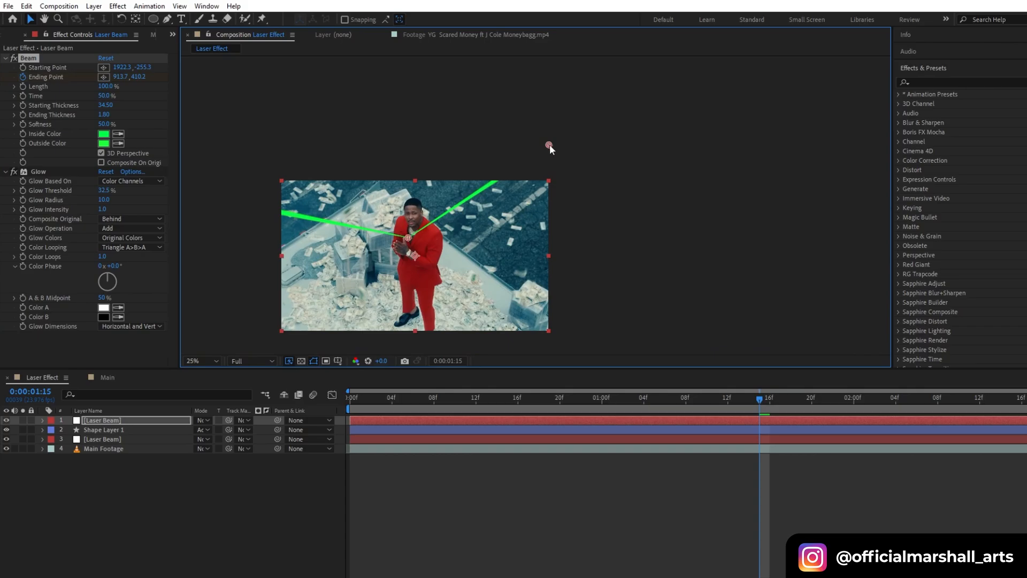
drag(549, 146, 611, 305)
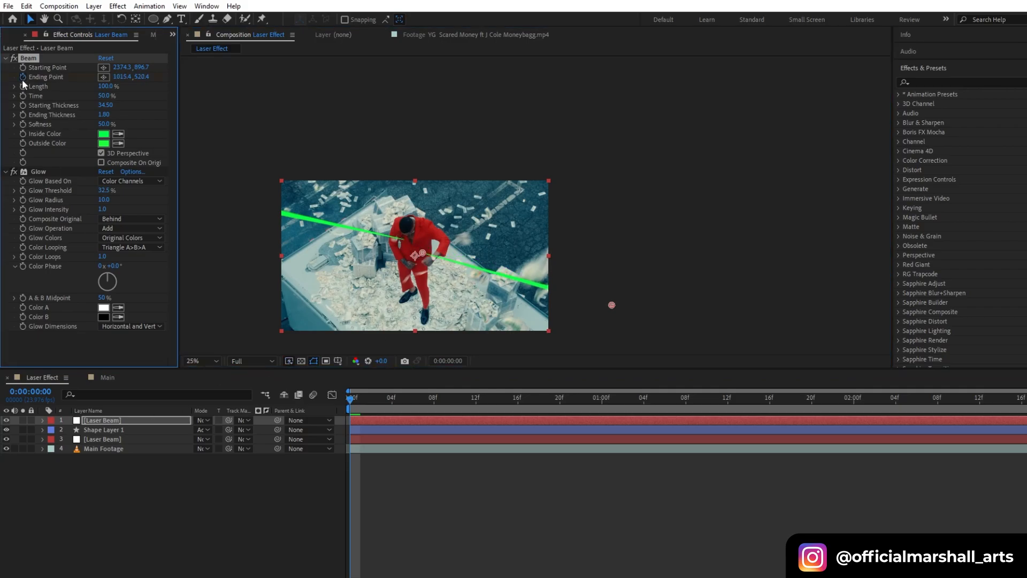
click(432, 397)
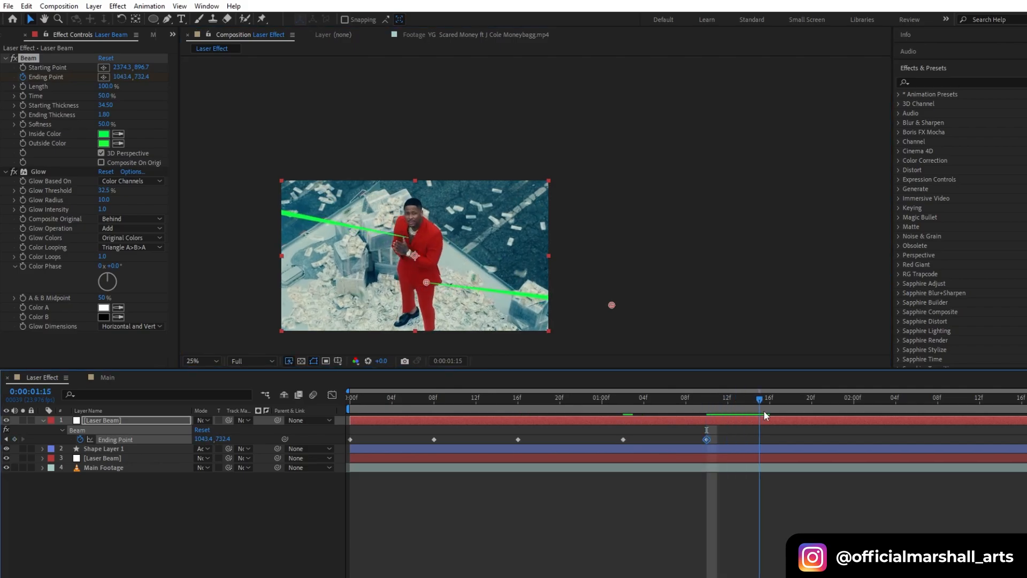
click(778, 398)
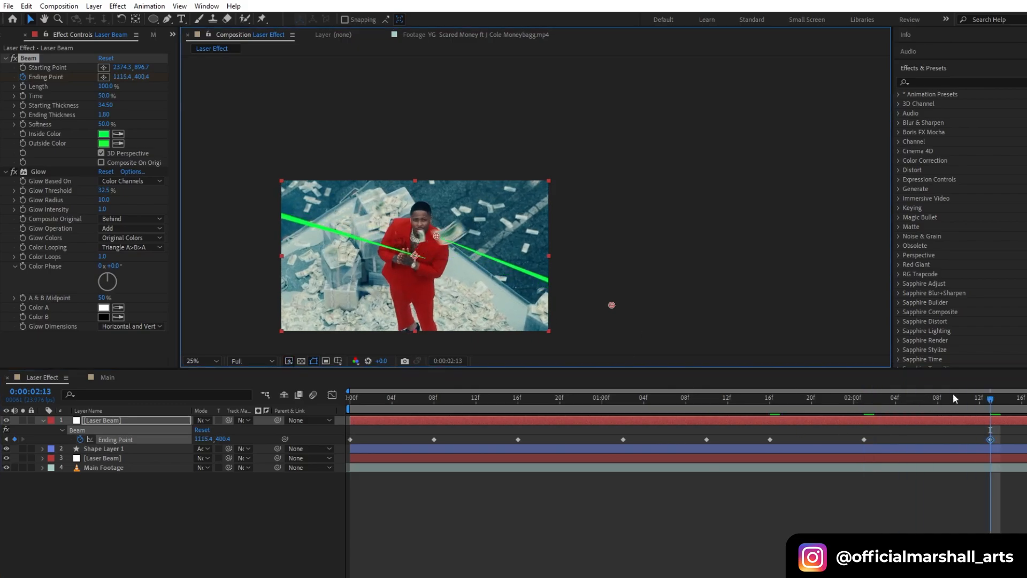
click(348, 406)
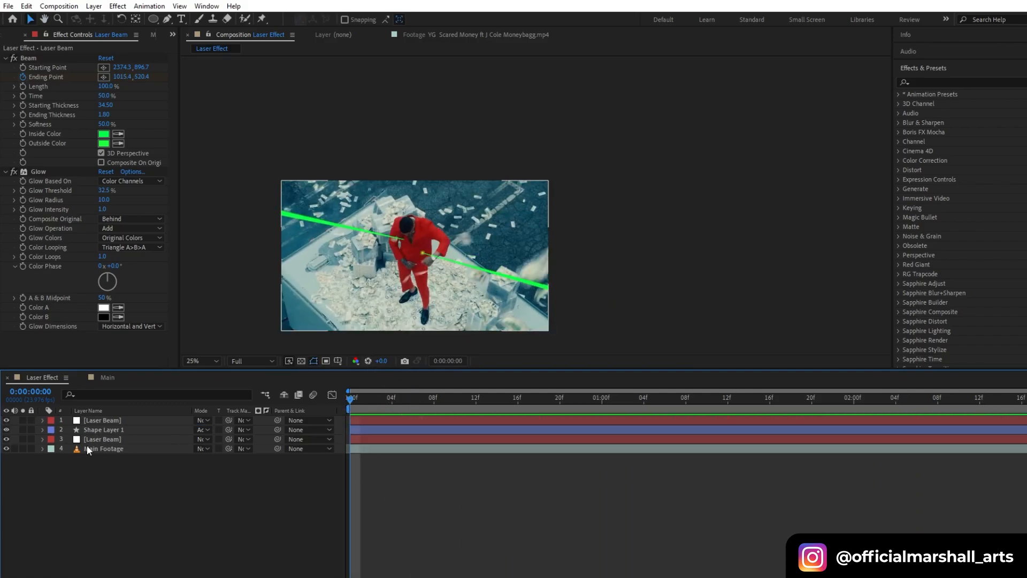
Step: Duplicate Shape Layer 1 and move the copied dot's Position to the second beam's tip
click(106, 430)
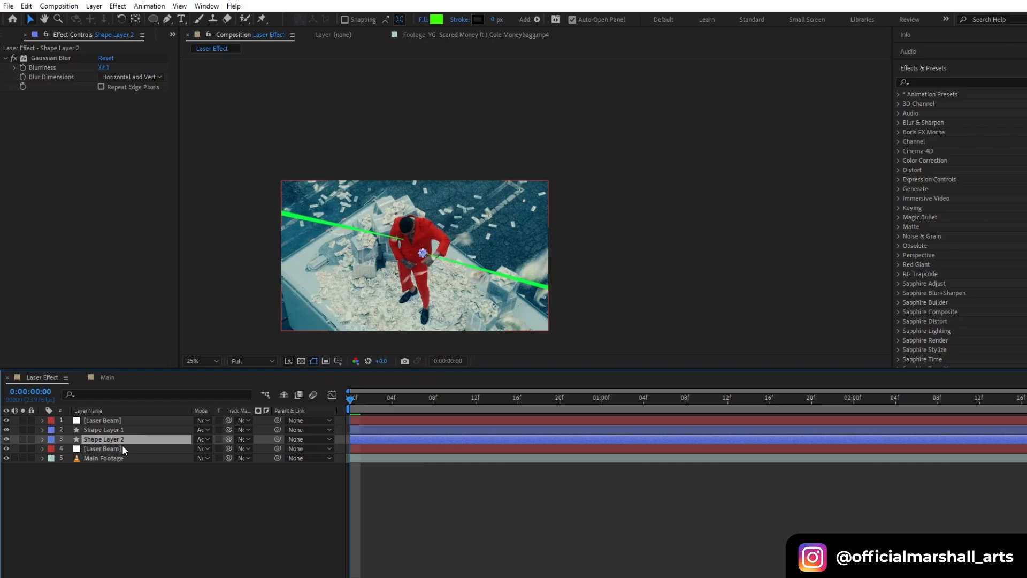
click(40, 438)
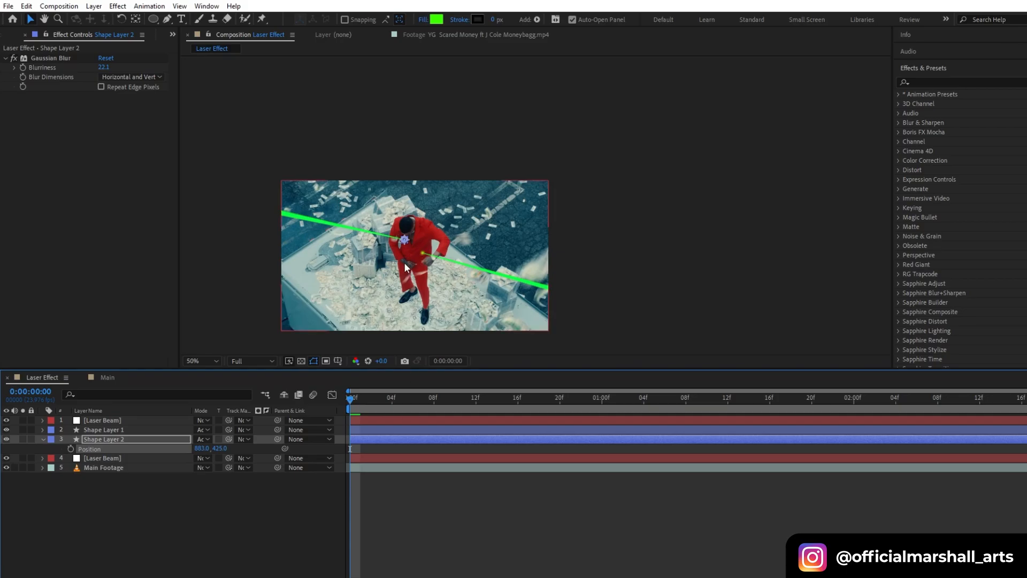
click(193, 360)
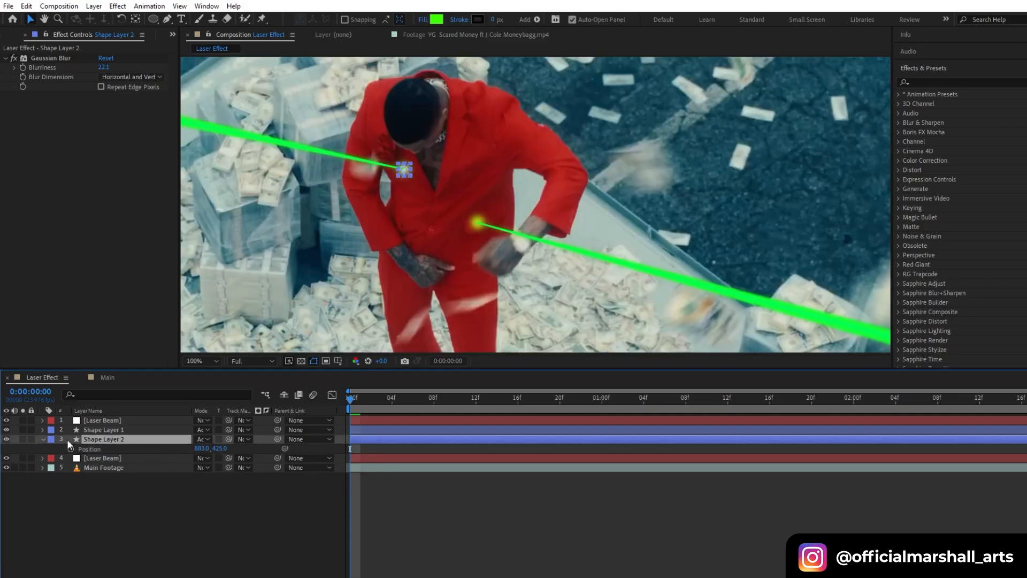
click(42, 457)
text( 2)
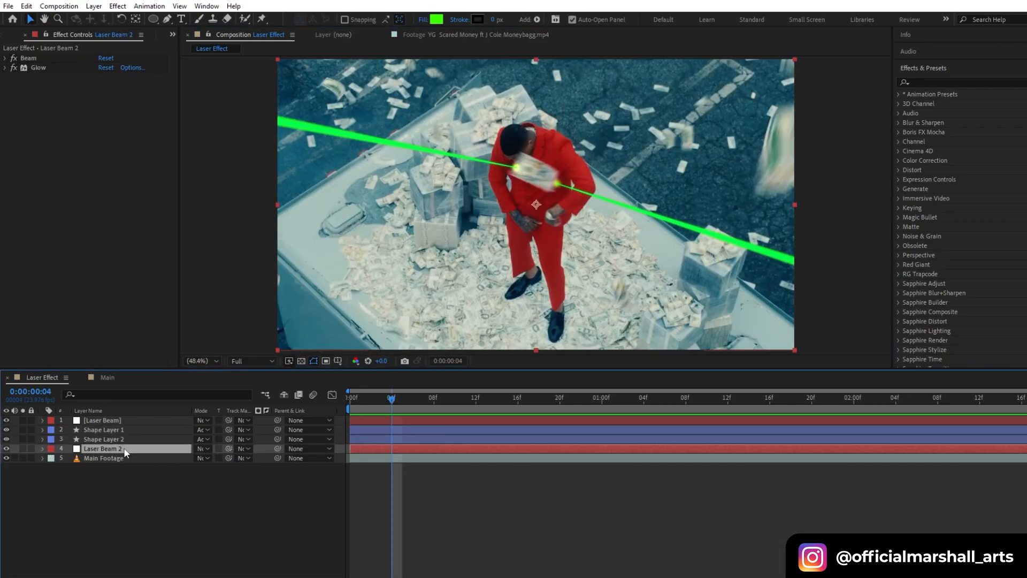
Step: Add a wiggle() expression to Laser Beam 2's Opacity and apply a second Glow with higher threshold and radius
click(43, 449)
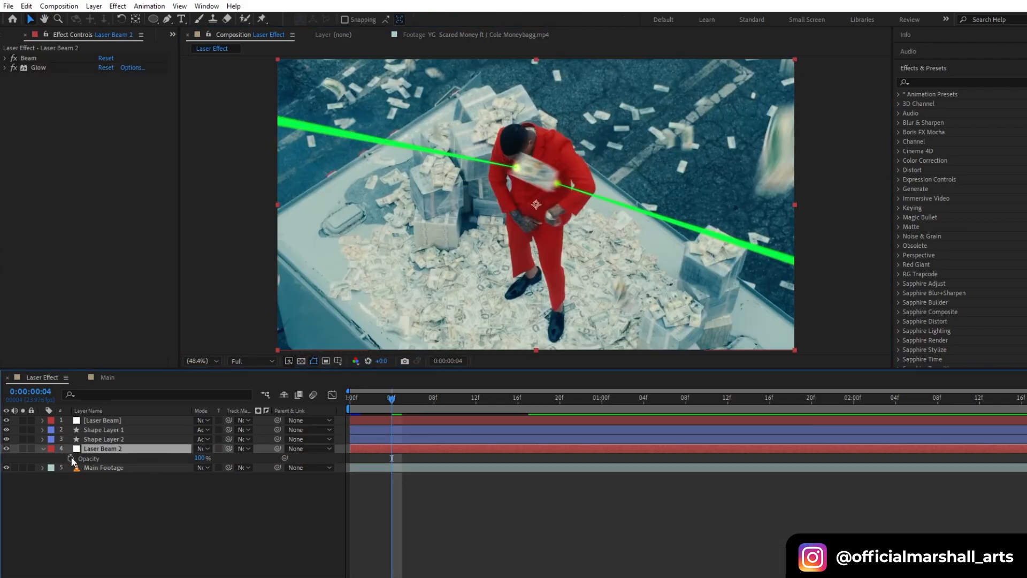
click(71, 458)
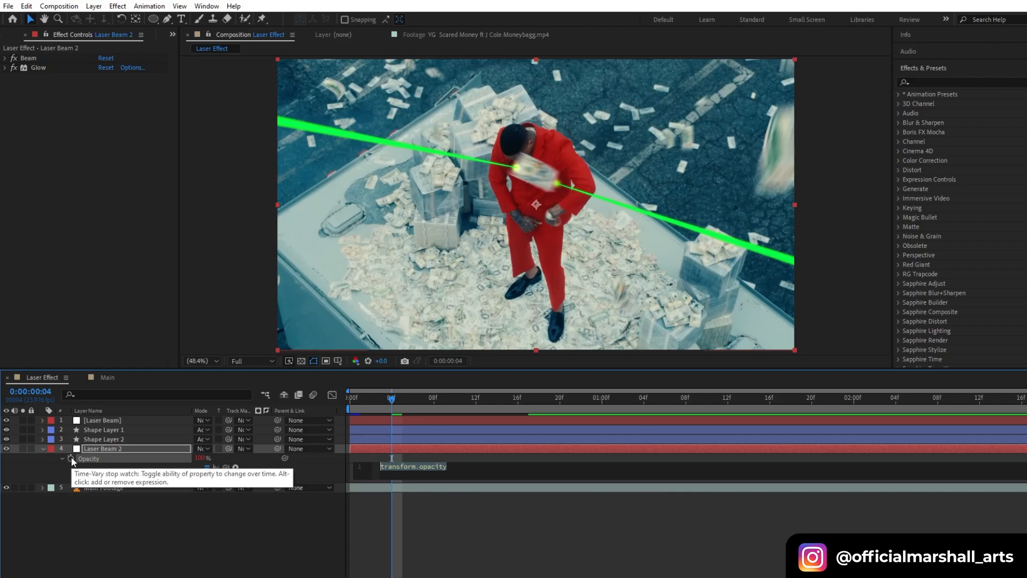
text(wiggle)
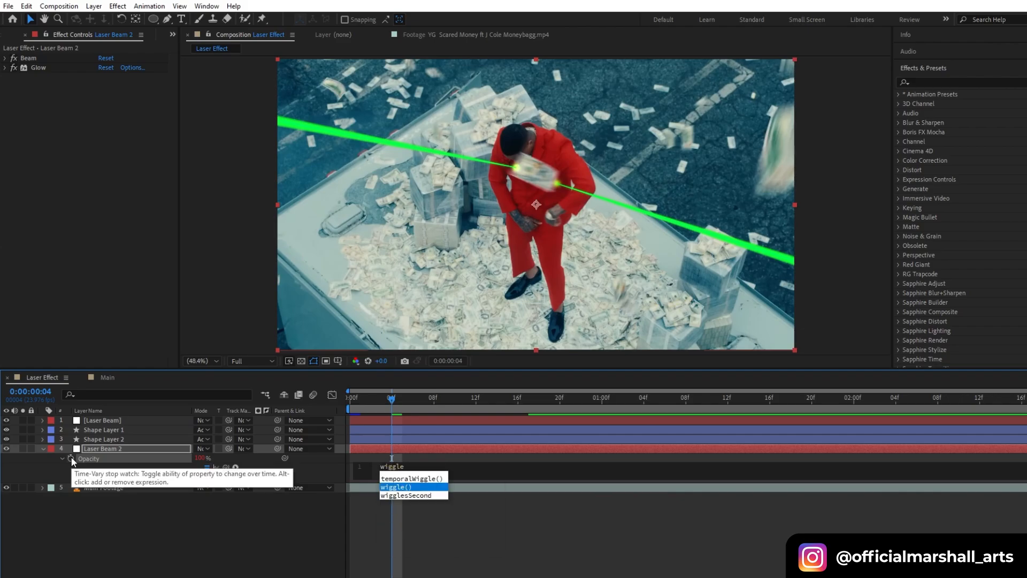
click(394, 486)
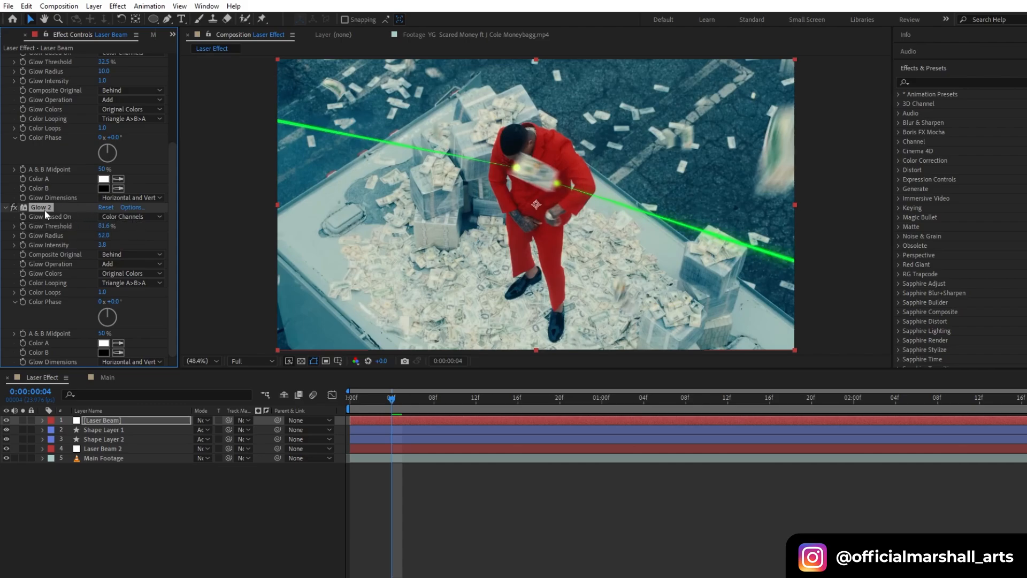
click(102, 449)
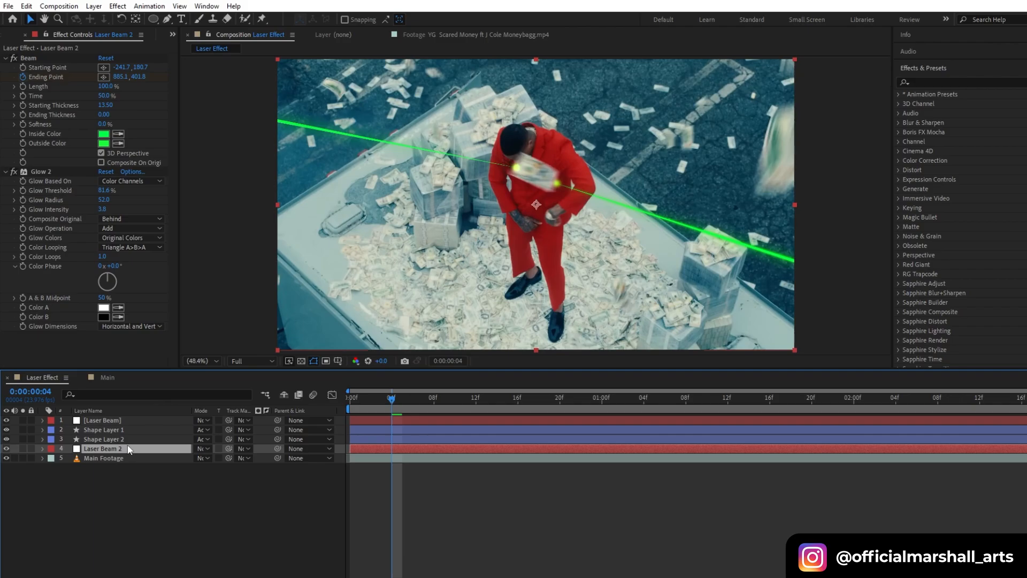
Step: Duplicate Laser Beam 2 and Shape Layer 2 and keyframe the third beam's Ending Point on the man
click(107, 439)
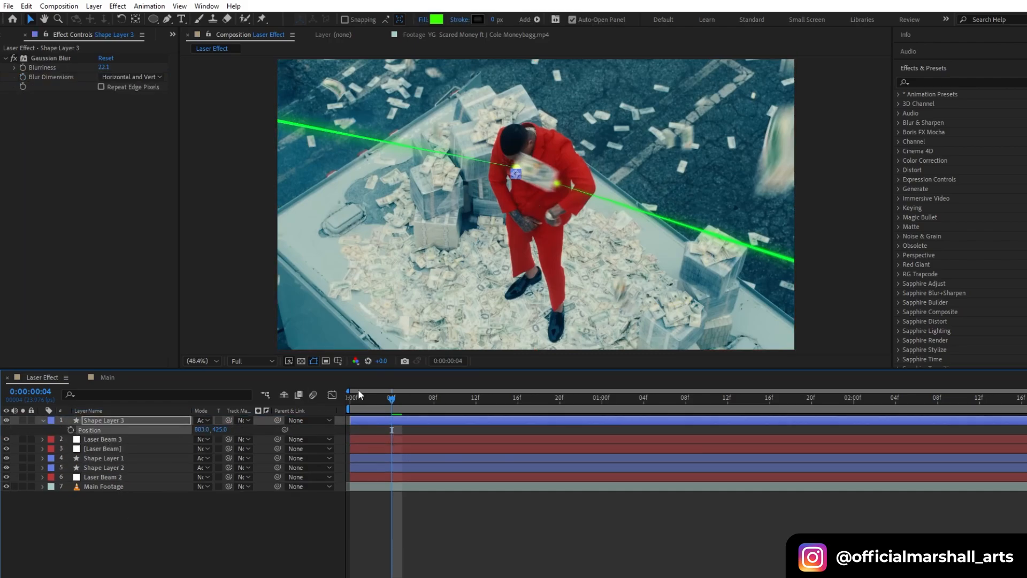
click(103, 438)
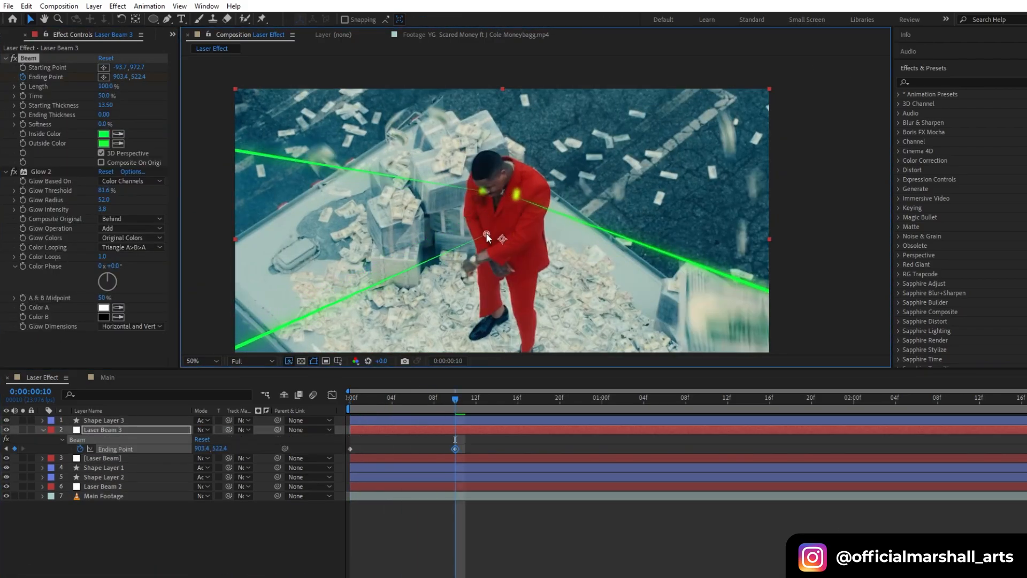
click(716, 398)
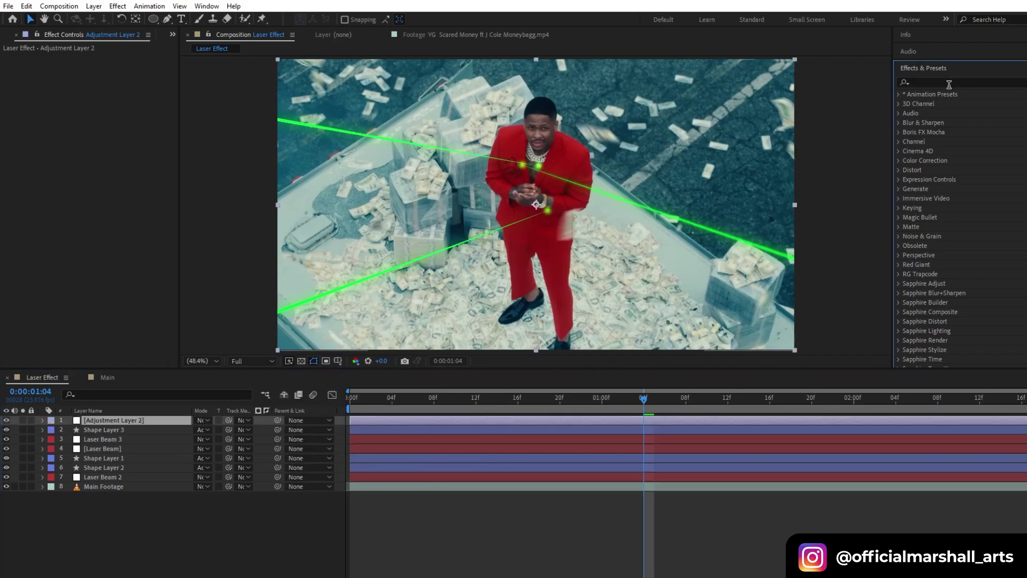
Step: Reduce the CC Lens distortion size, then select the Main Footage layer for grading
text(lens)
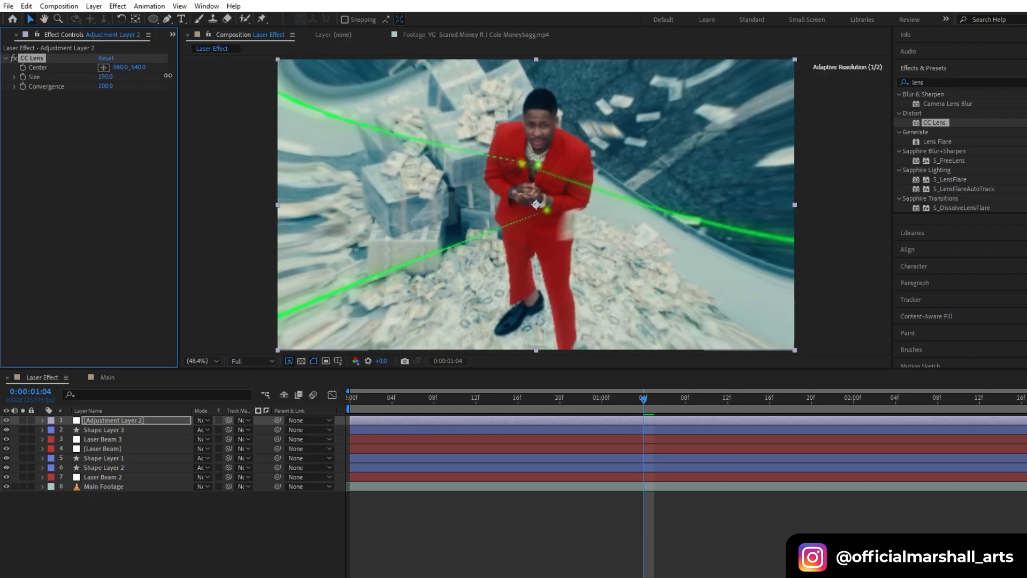
drag(105, 76, 85, 76)
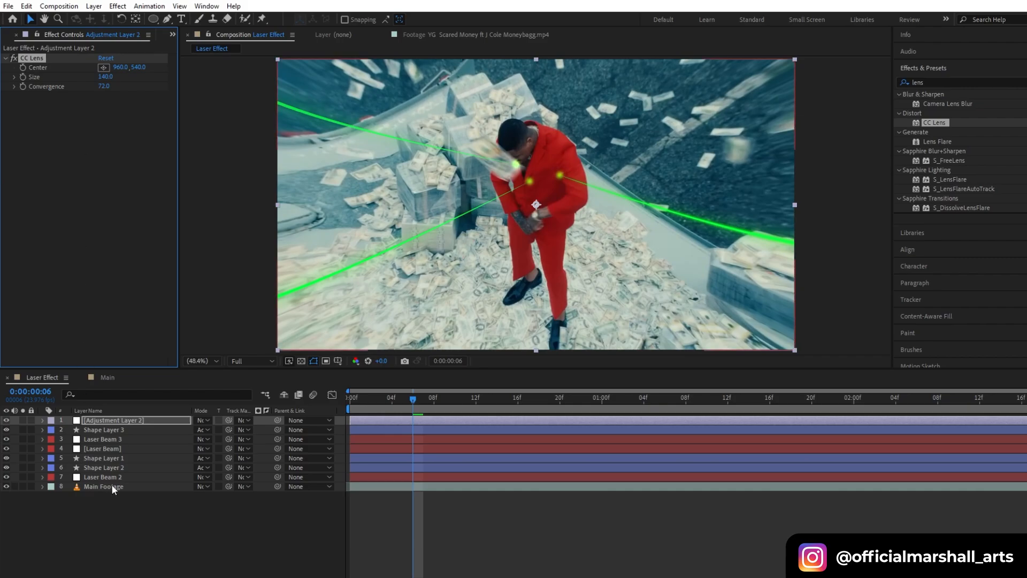
click(102, 486)
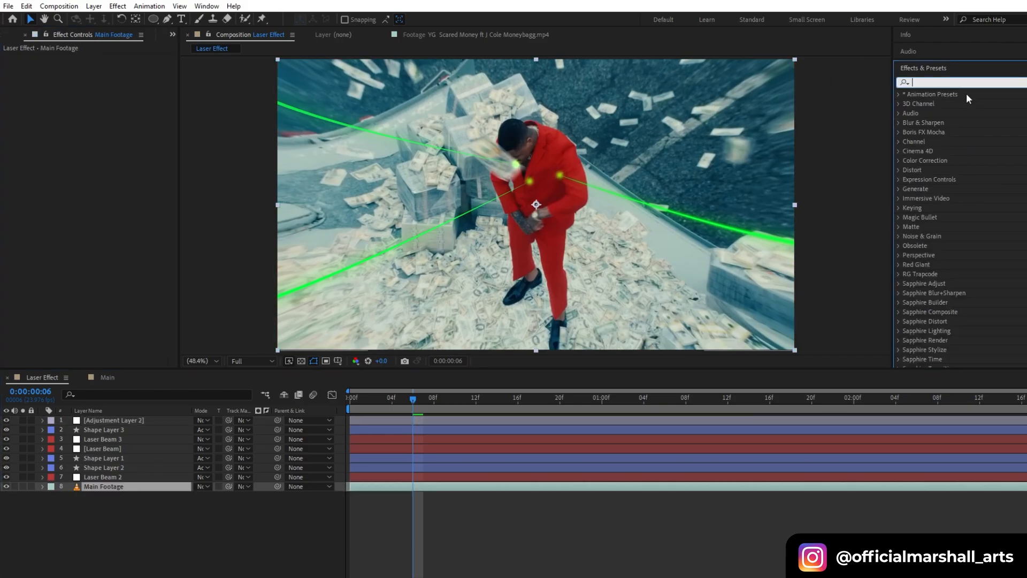
Step: Apply Colorama to Main Footage with the Negative output palette
text(colora)
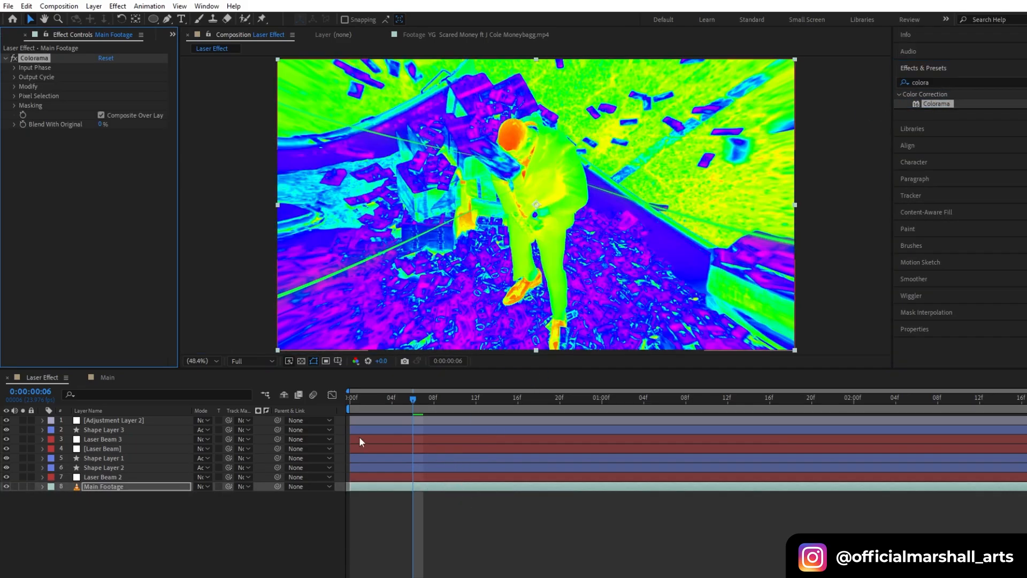
click(131, 85)
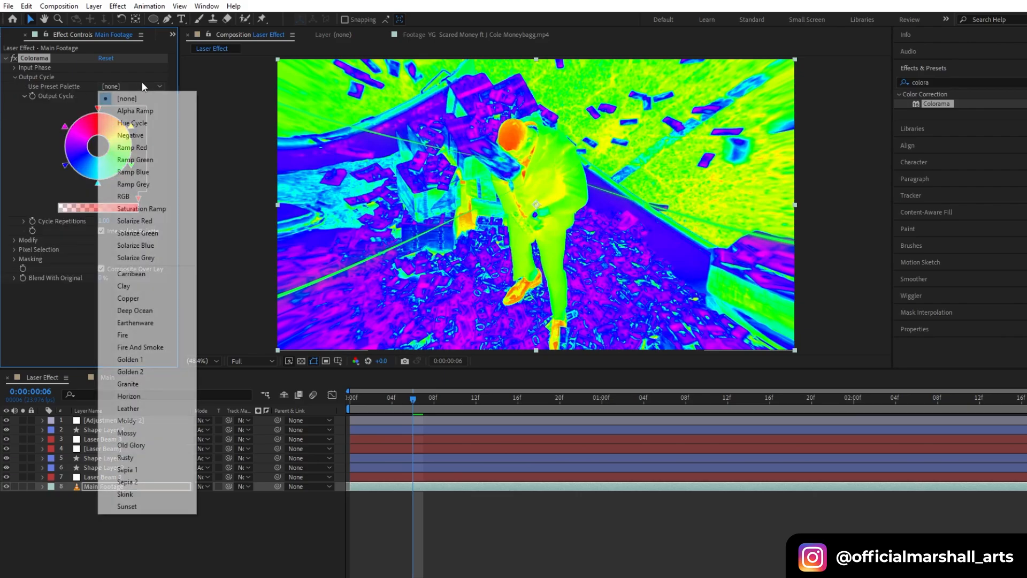
click(130, 135)
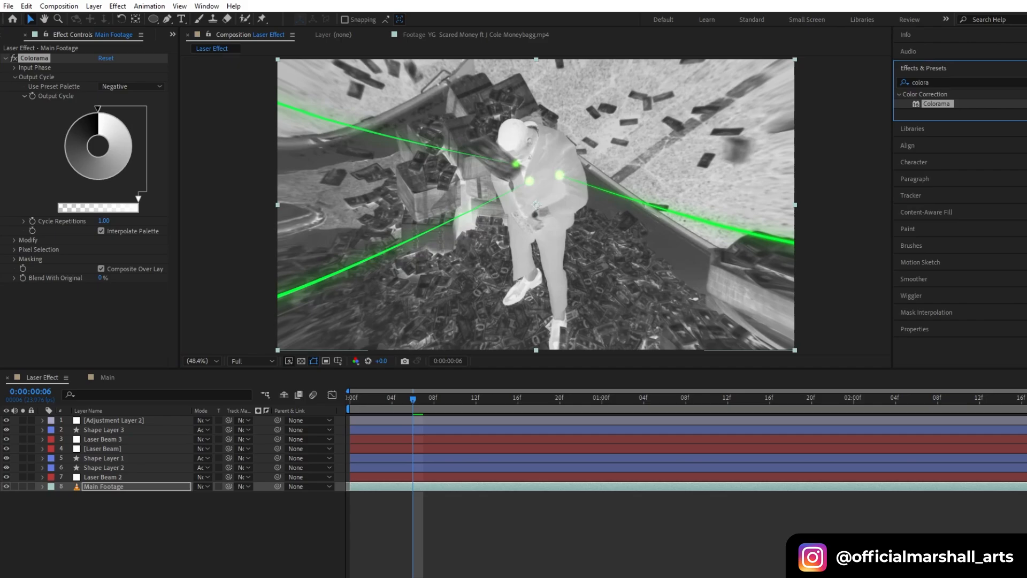
Step: Add Hue/Saturation with Colorize on, full saturation and the tint hue set to green
text(hue)
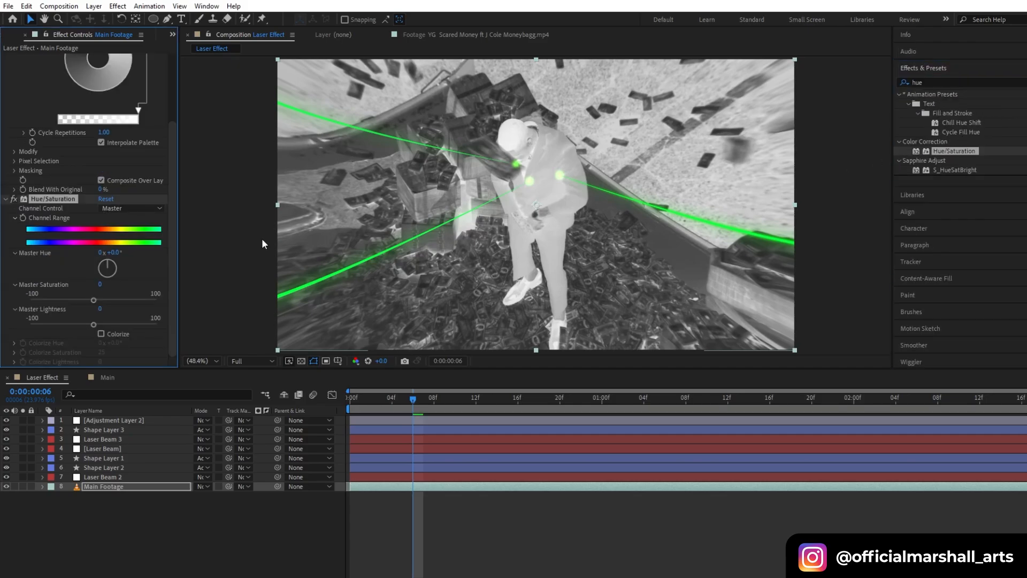
click(101, 334)
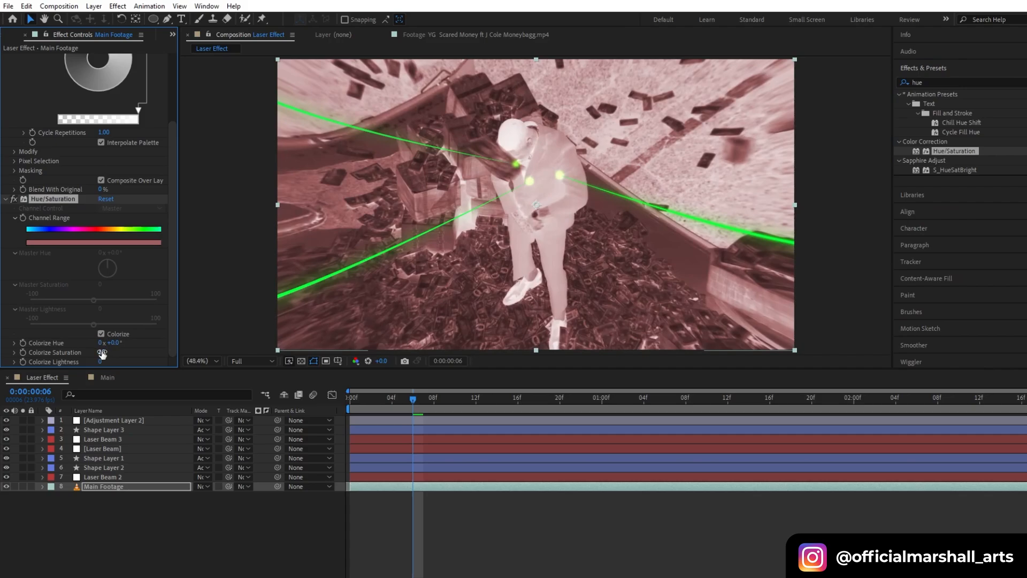
drag(103, 352, 121, 342)
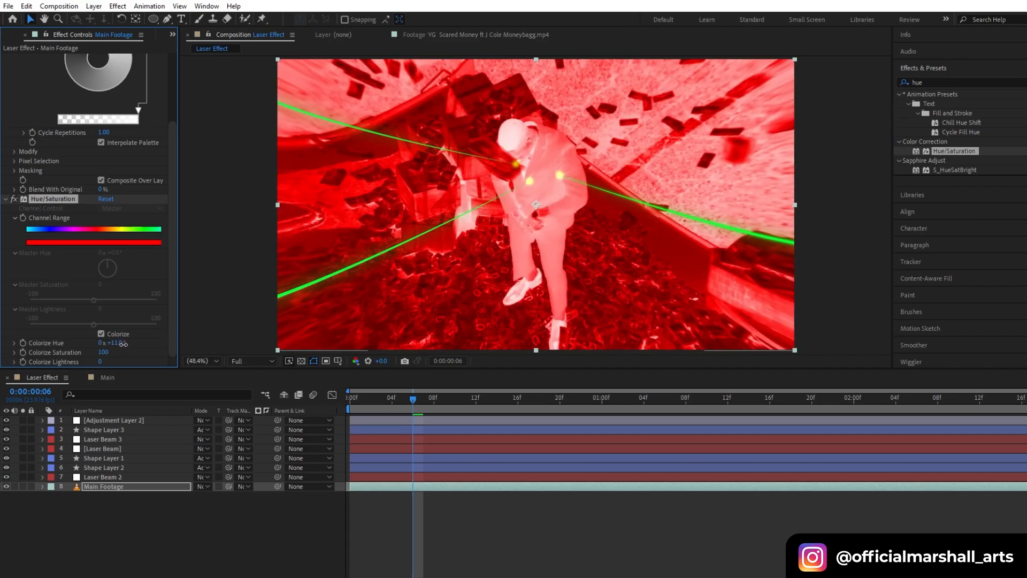
drag(108, 342, 118, 343)
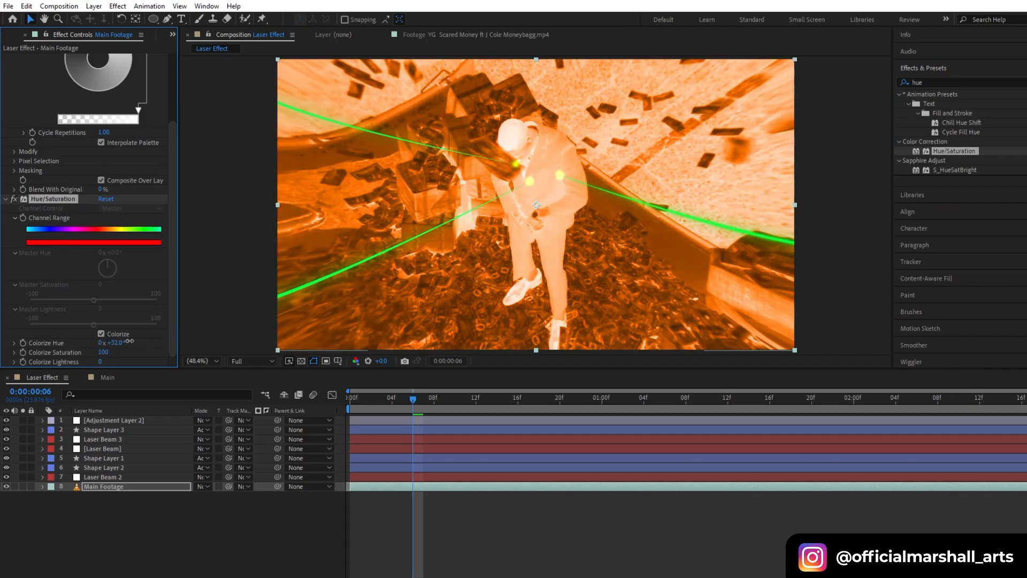
drag(111, 342, 130, 343)
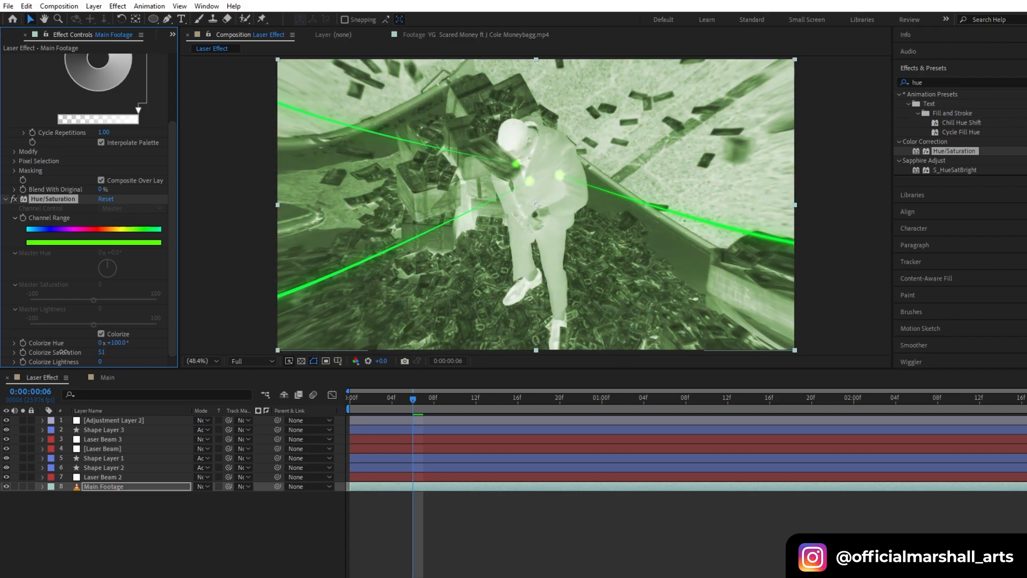
drag(101, 352, 79, 352)
text(noise)
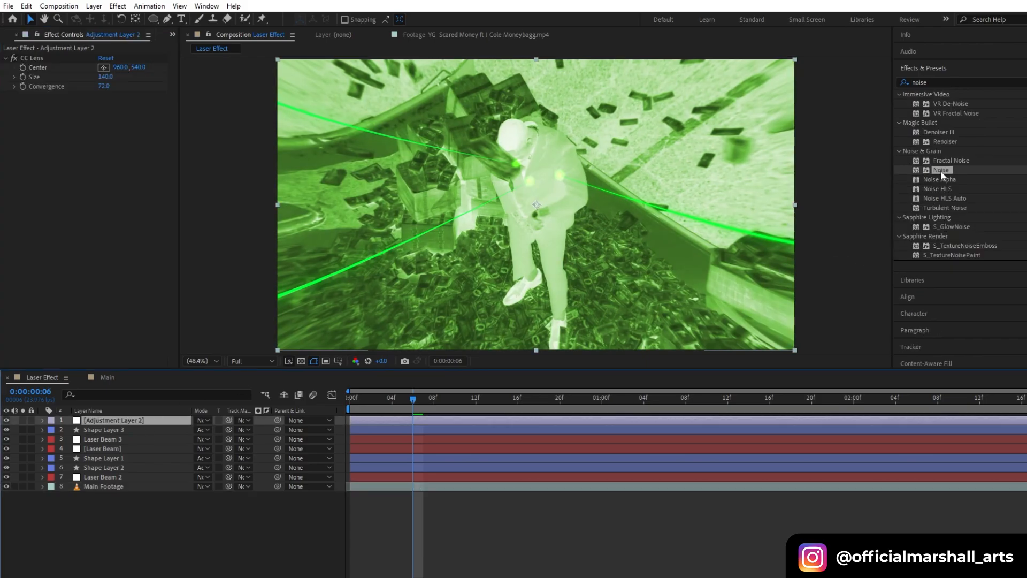
Step: Apply Noise to the adjustment layer with a raised amount, then edit the first laser dot's scale
double_click(941, 170)
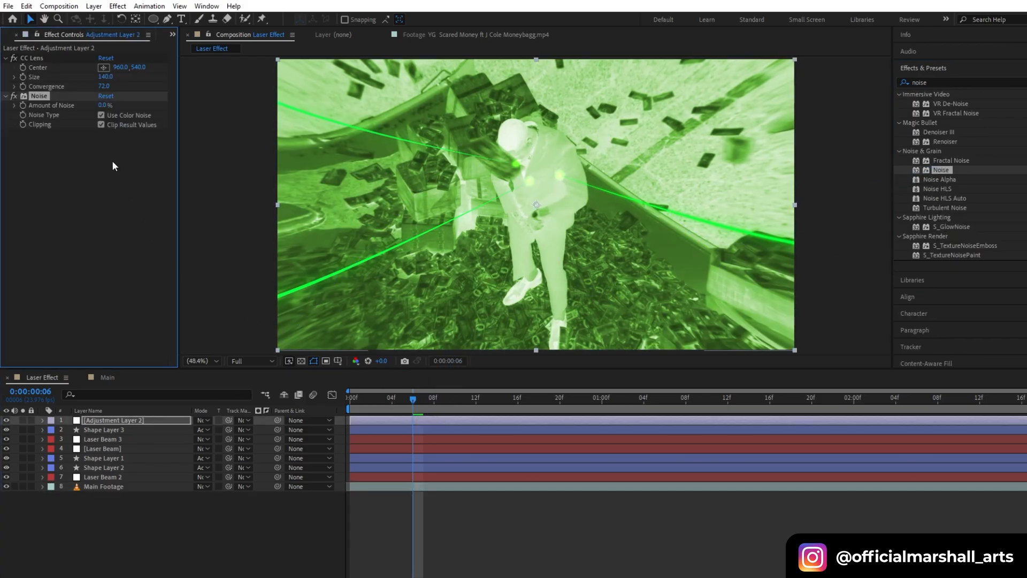
drag(105, 106, 112, 106)
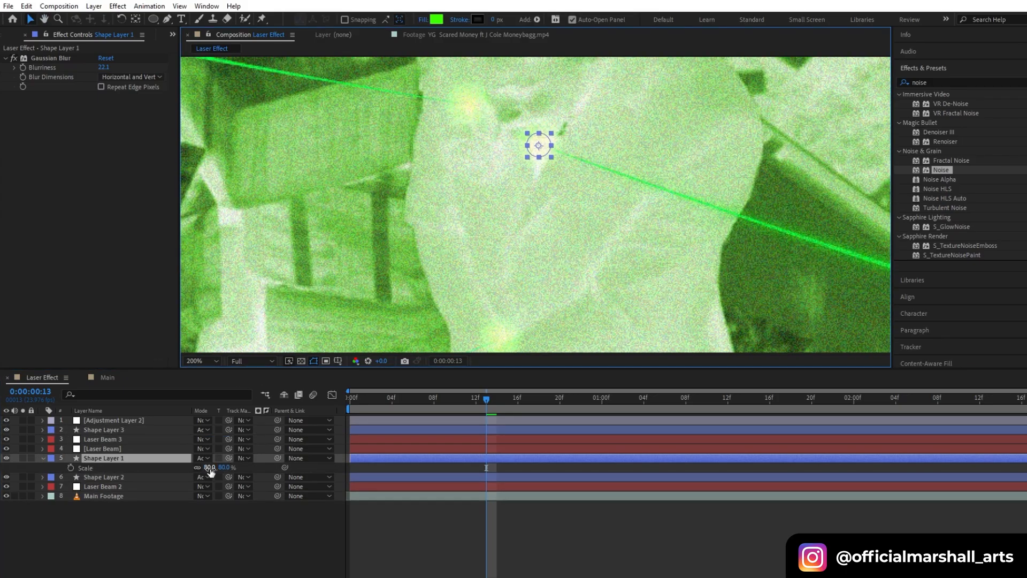
click(104, 477)
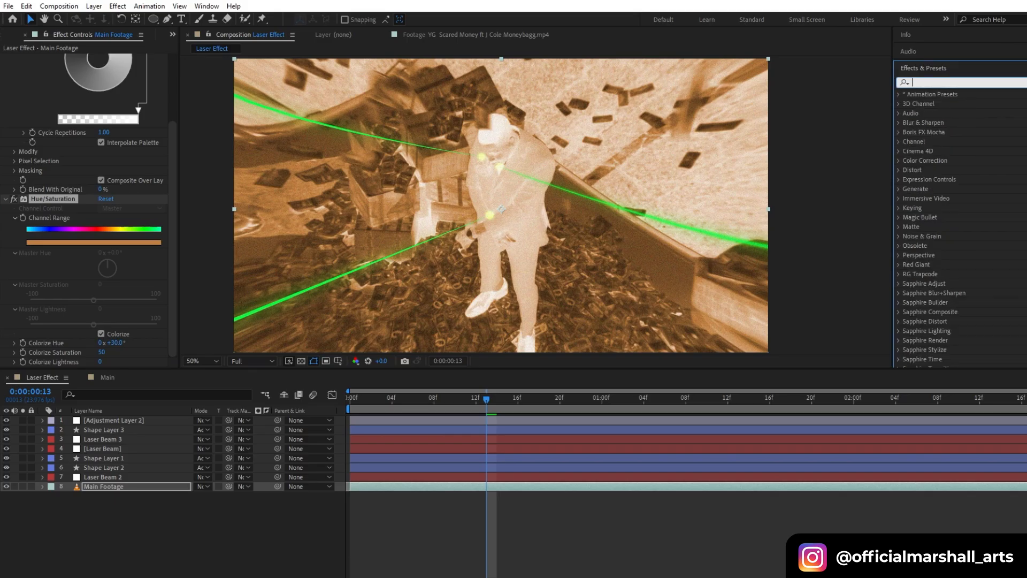
Step: Find the Invert effect to restore natural tones on the green footage
text(inv)
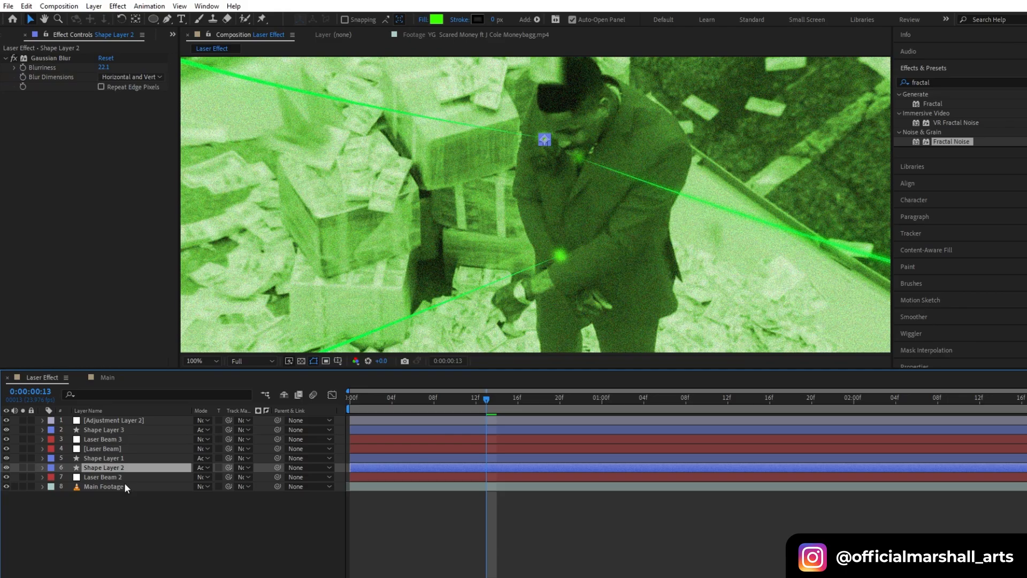
Step: Create a new solid layer named Fractal
right_click(126, 487)
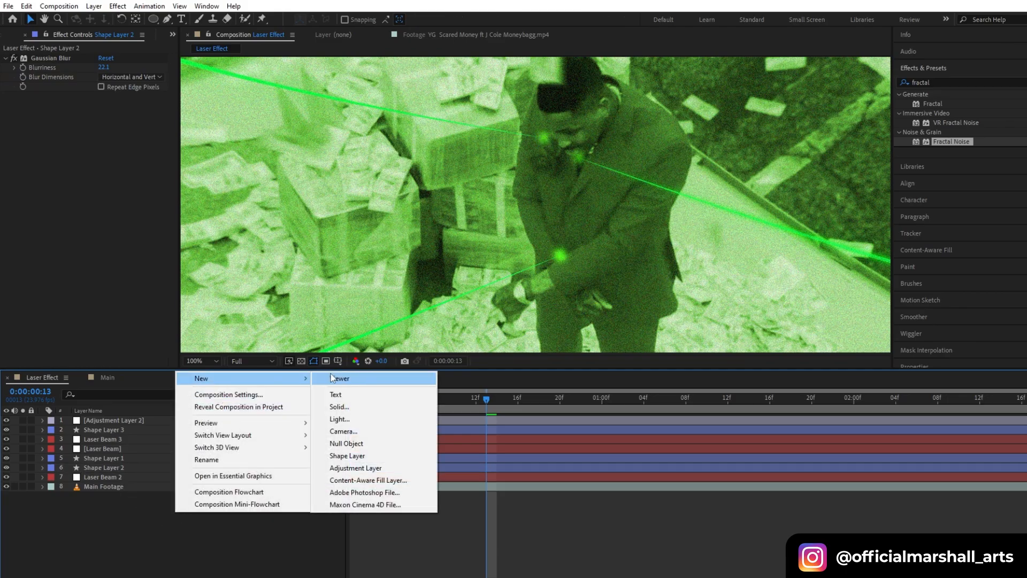
click(339, 407)
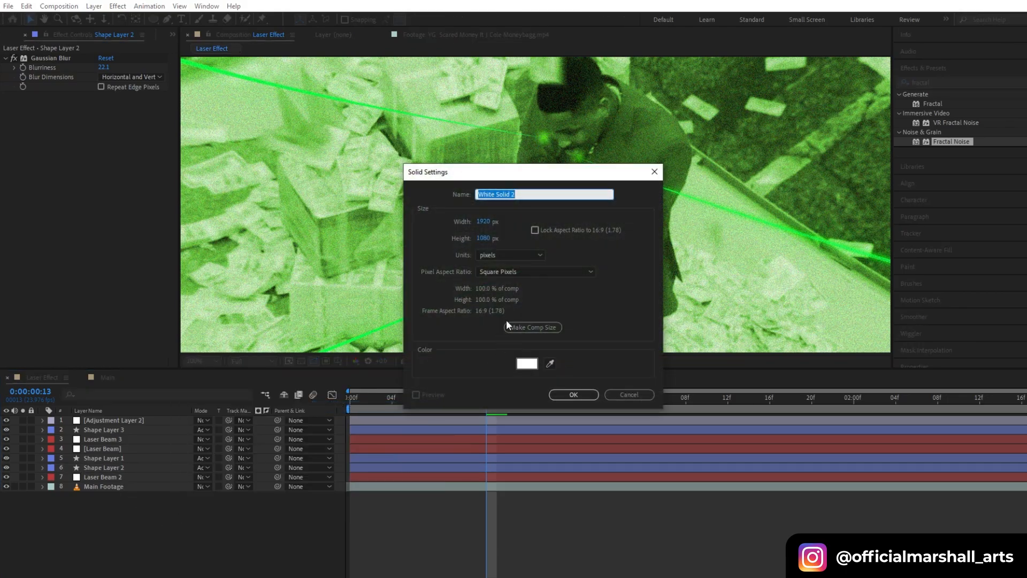
text(Fractal)
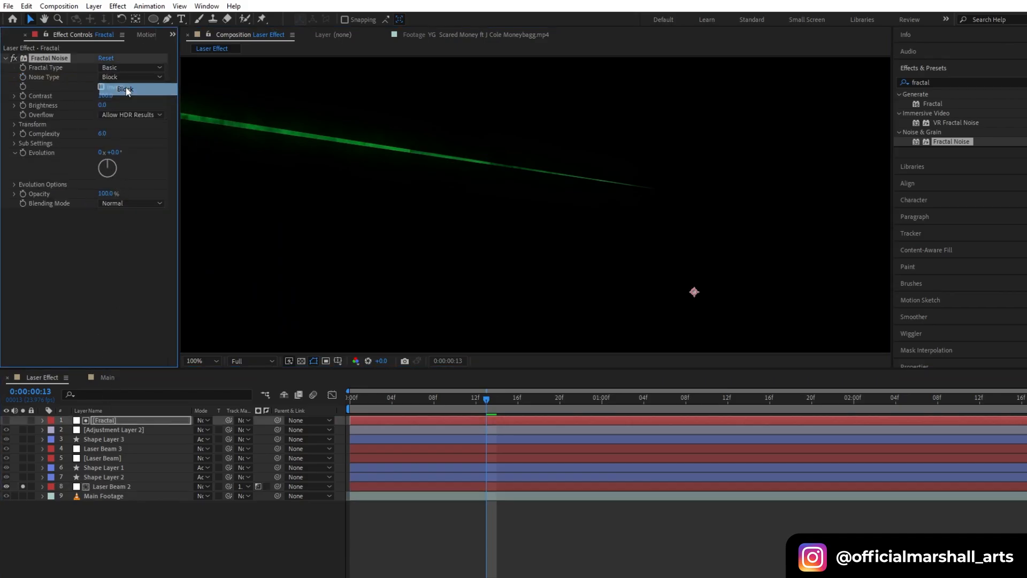
Step: Set Fractal Noise to the Dynamic type and drive Evolution with the expression time*1000
click(131, 67)
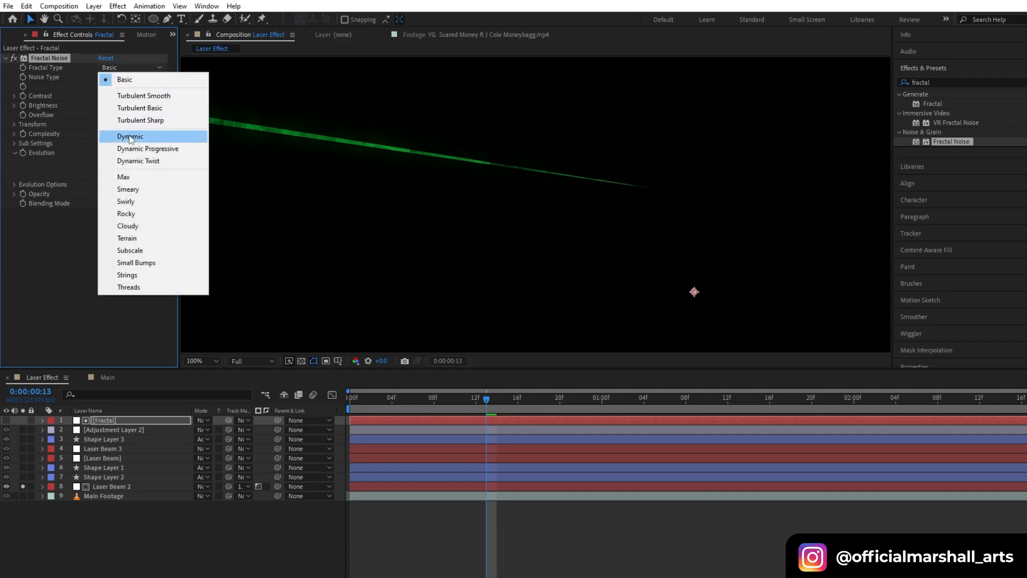
click(130, 137)
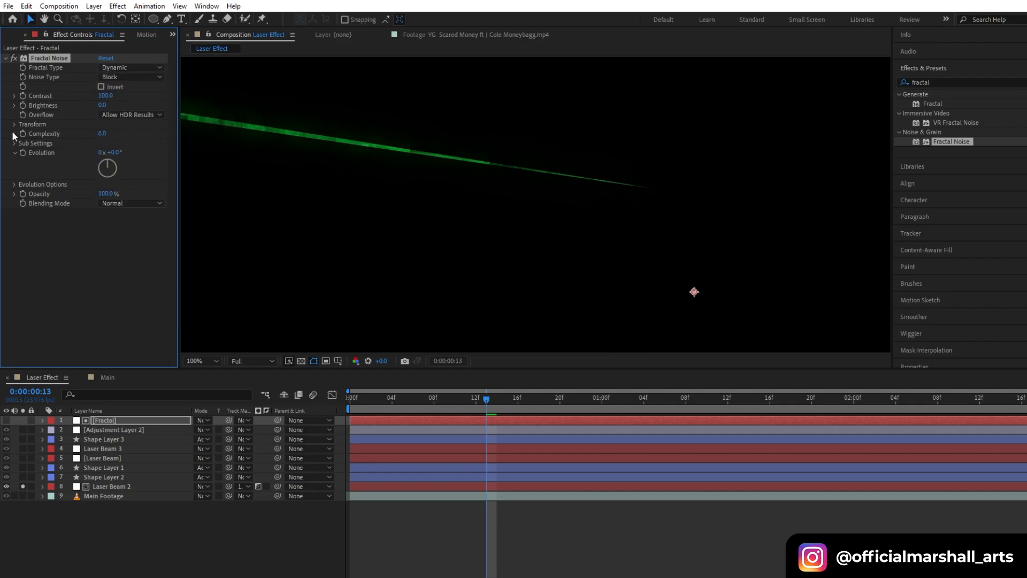
click(12, 125)
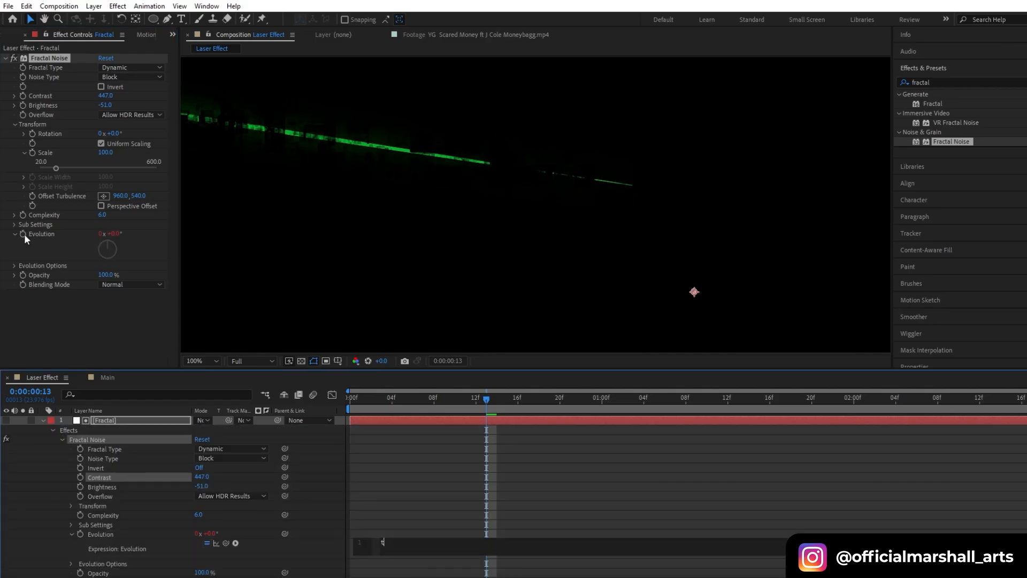
text(time*1000)
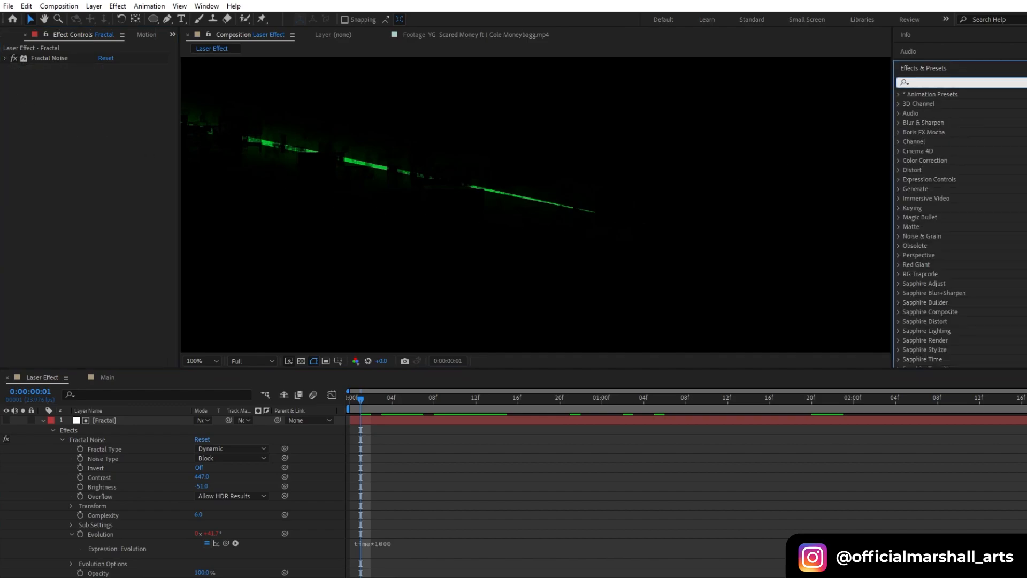
Step: Apply Simple Choker to Laser Beam 2 and set the beam's track matte to 1. Fractal
text(simpl)
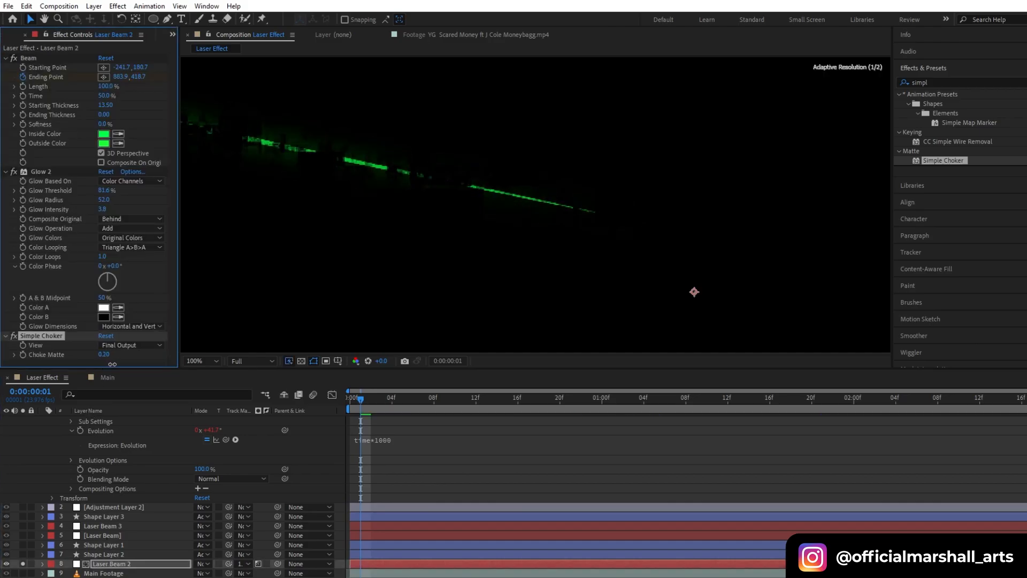
drag(104, 354, 115, 354)
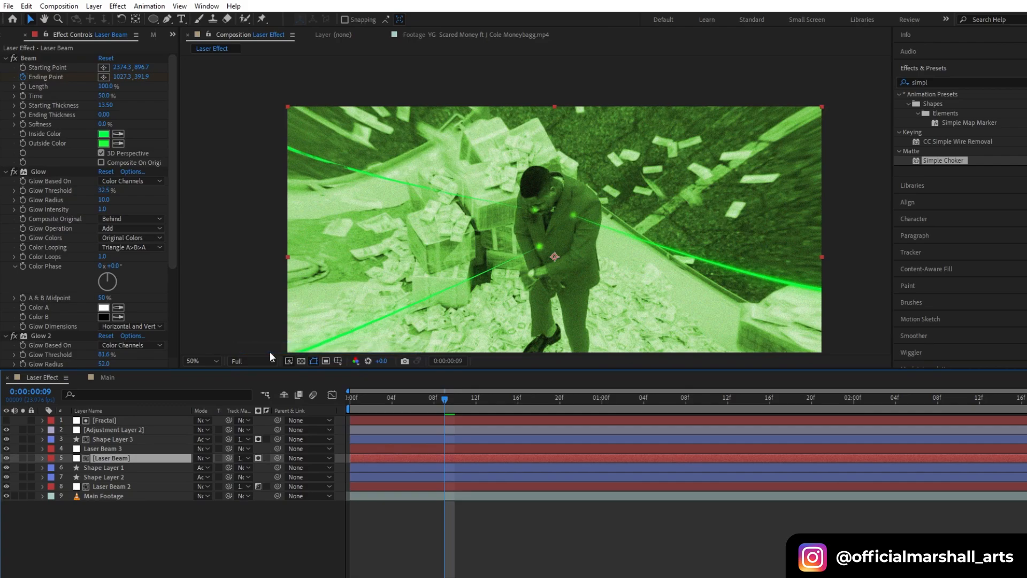
click(242, 448)
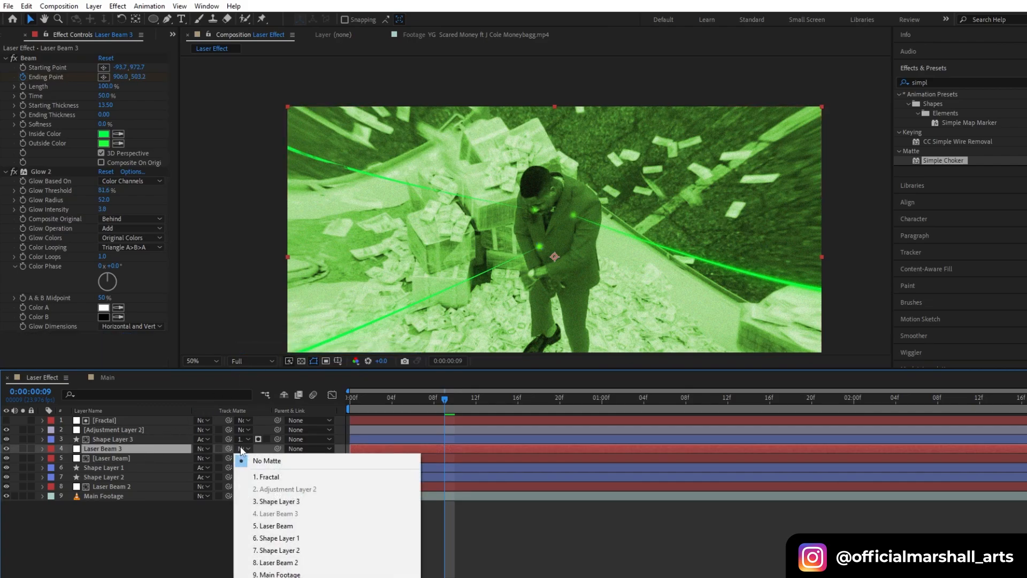
click(257, 460)
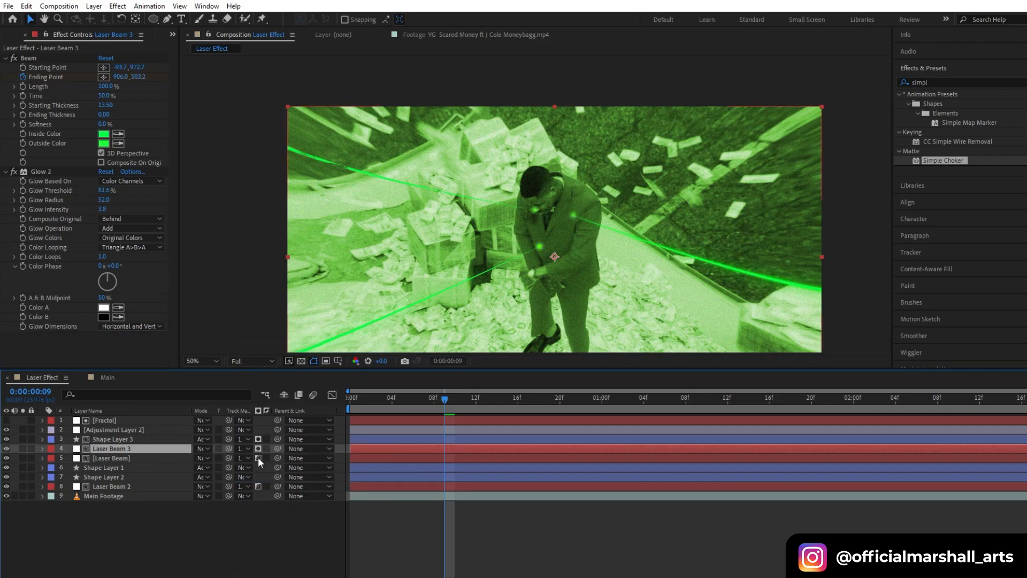